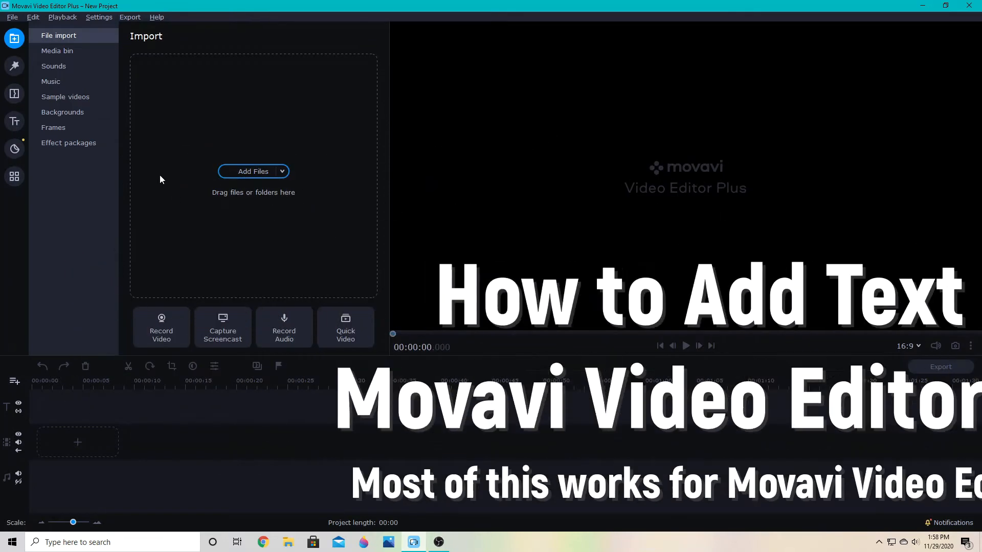
Browse the built-in sample videos and scroll down to the Clouds clip
click(66, 96)
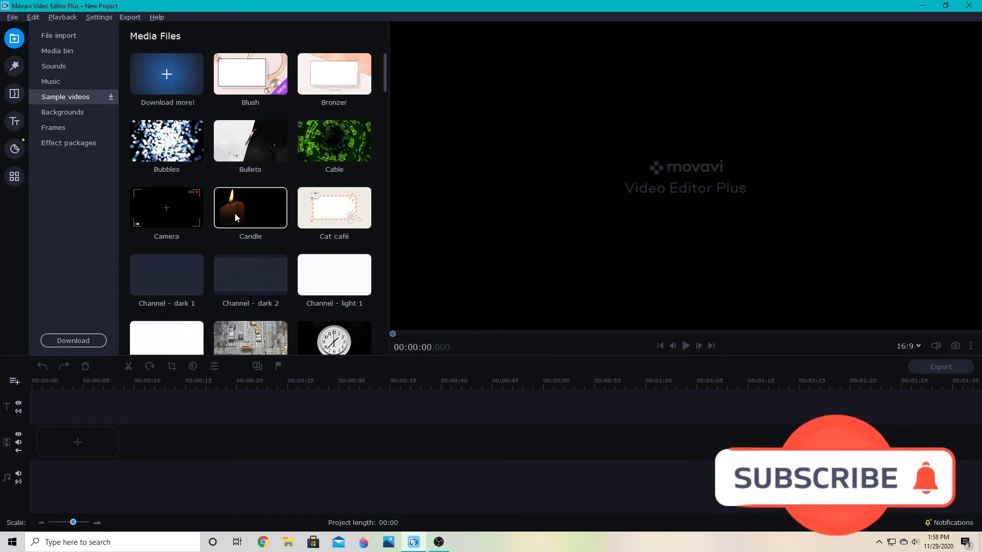
scroll(down, 3)
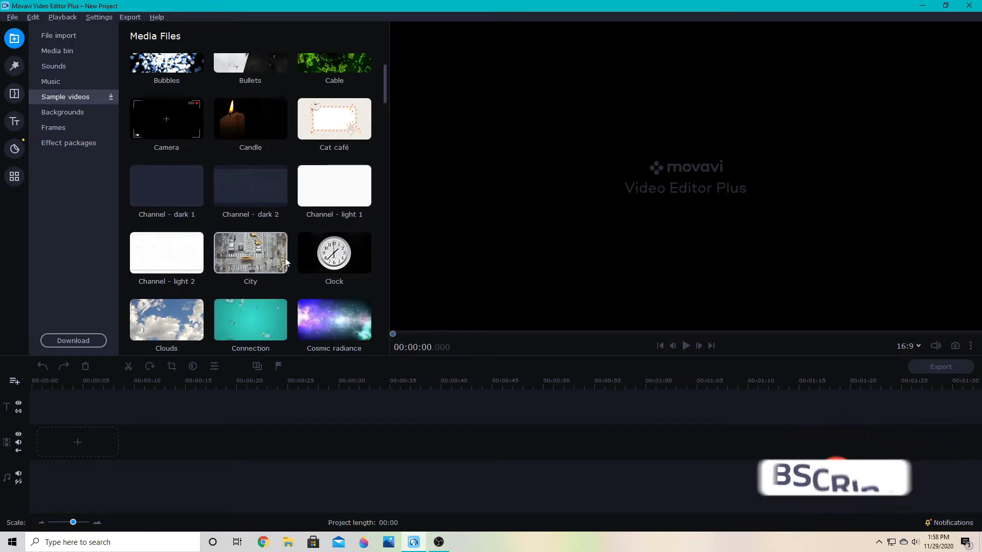
scroll(down, 3)
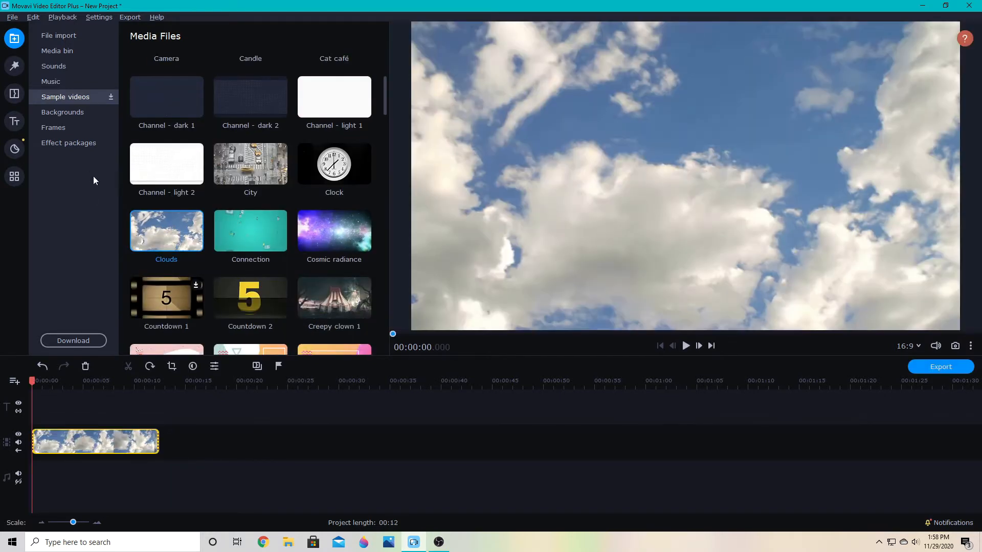
mouse_move(250, 164)
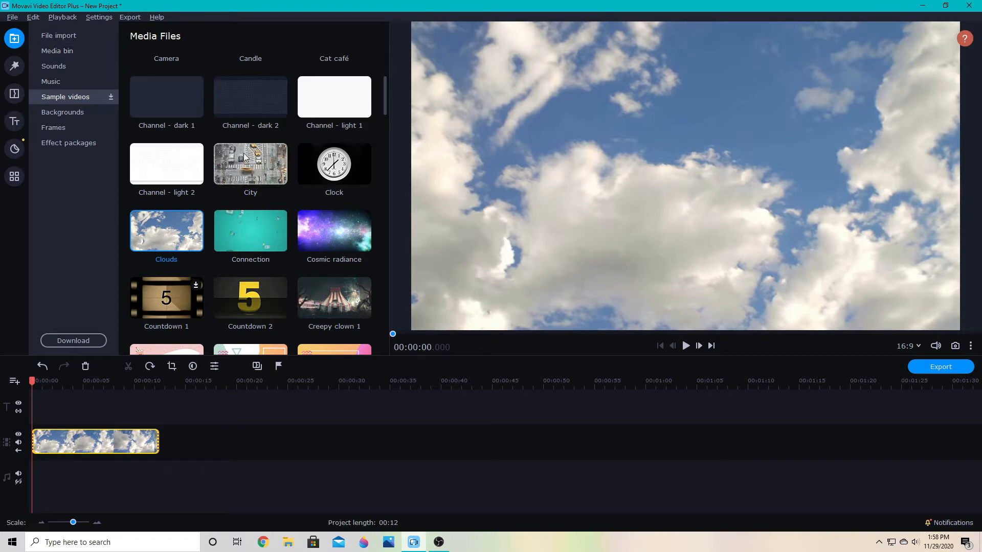
mouse_move(165, 97)
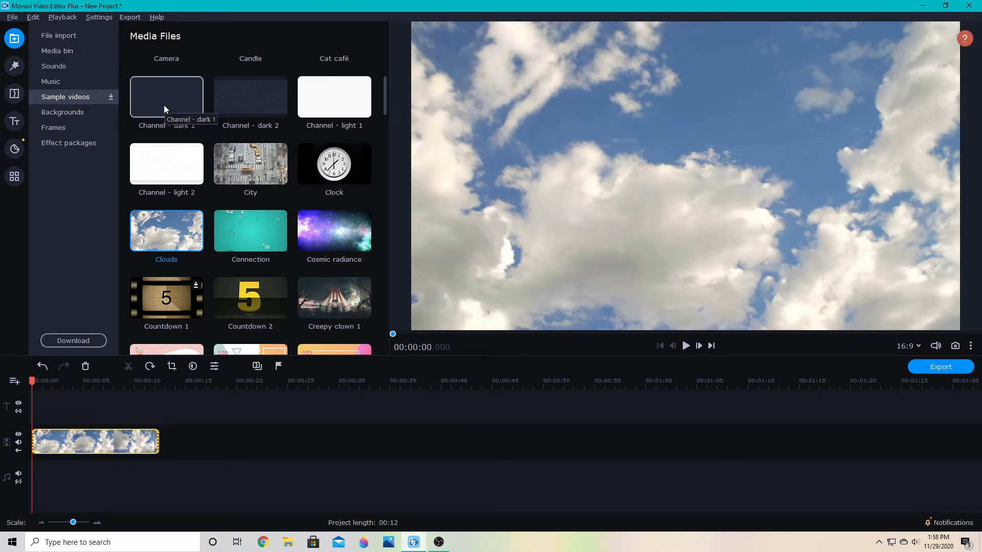
mouse_move(13, 122)
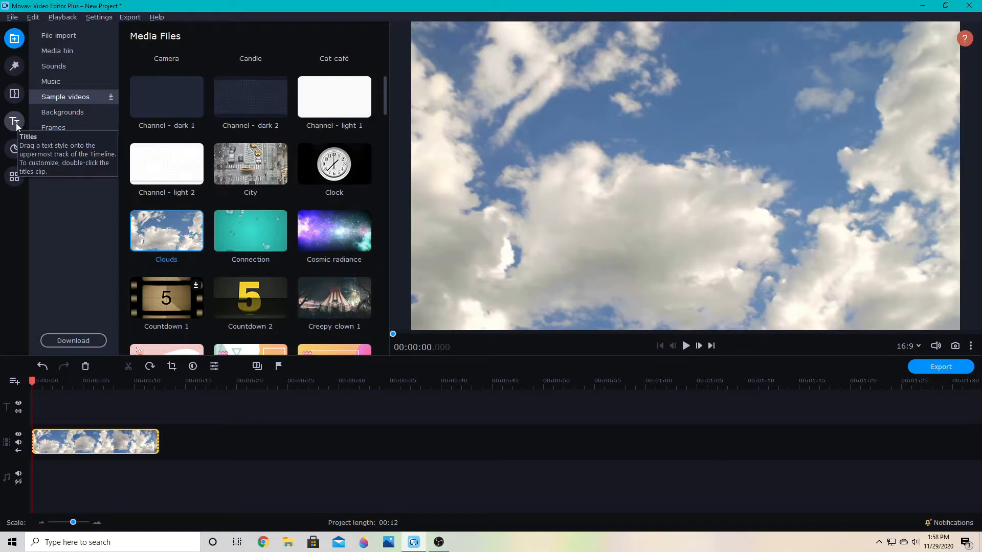
Show the Titles collection to reach the Studio title style
click(14, 122)
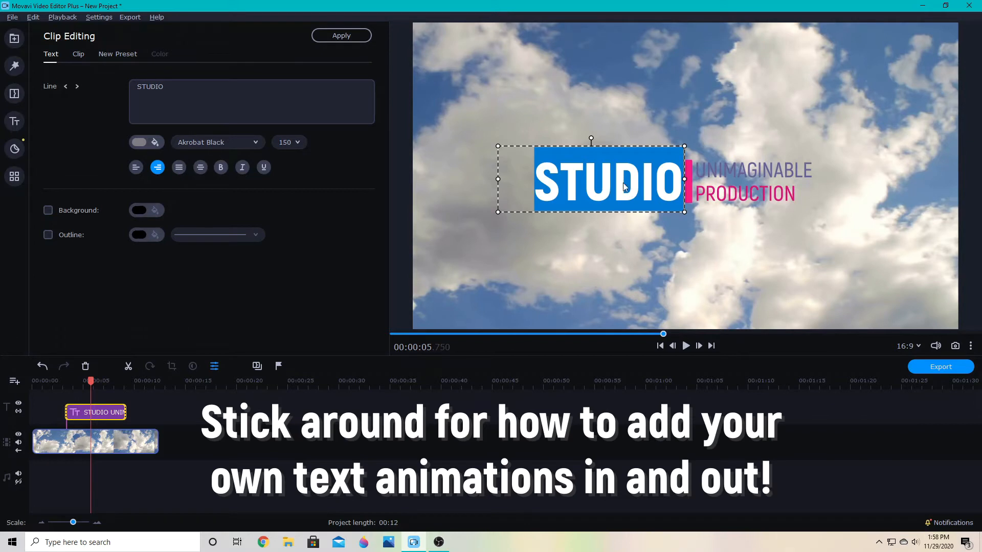
mouse_move(658, 178)
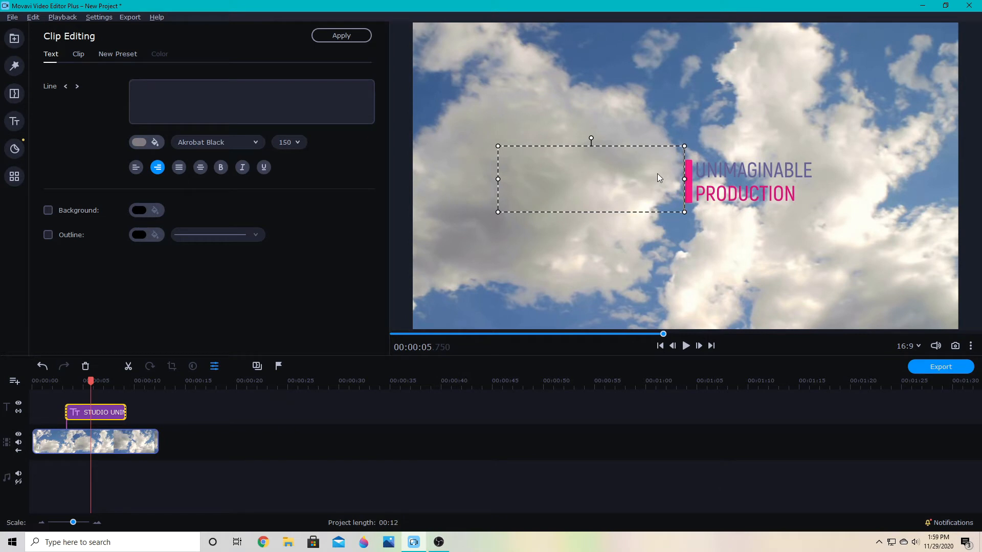
Retype the title's main line, trying C BULLOC and settling on MOVAVI
text(C)
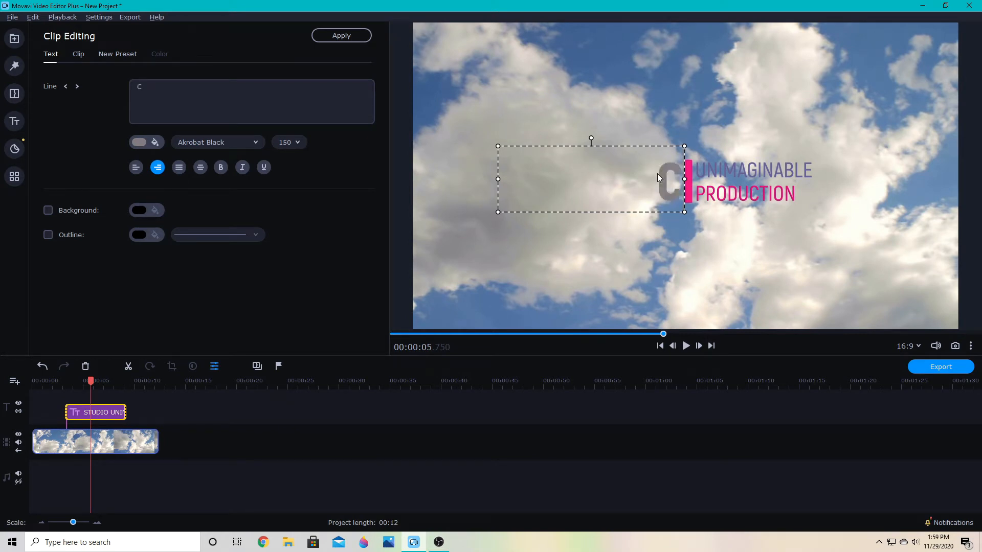
text(BULLOC)
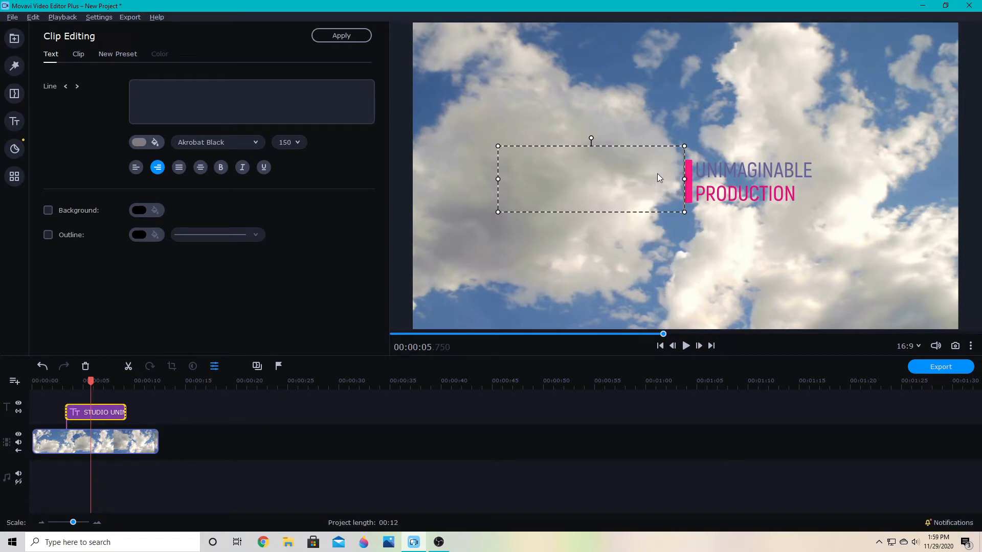
text(MOVAV)
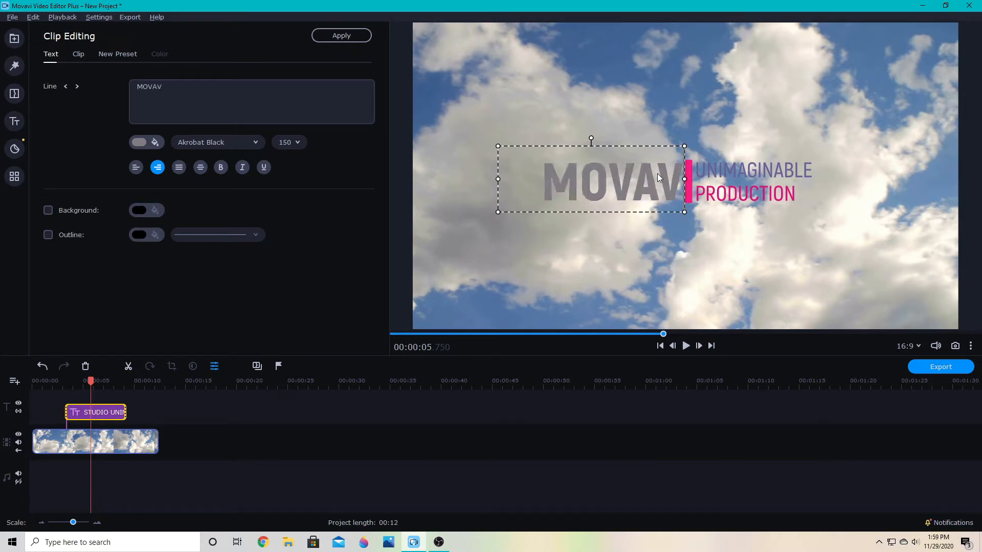
text(I)
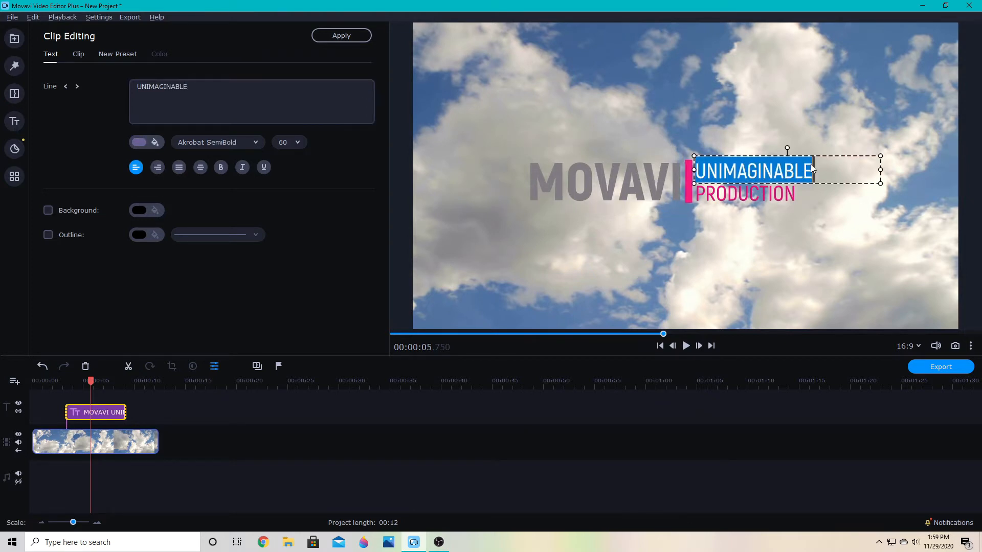
Make the UNIMAGINABLE line red and the PRODUCTION line yellow
click(77, 86)
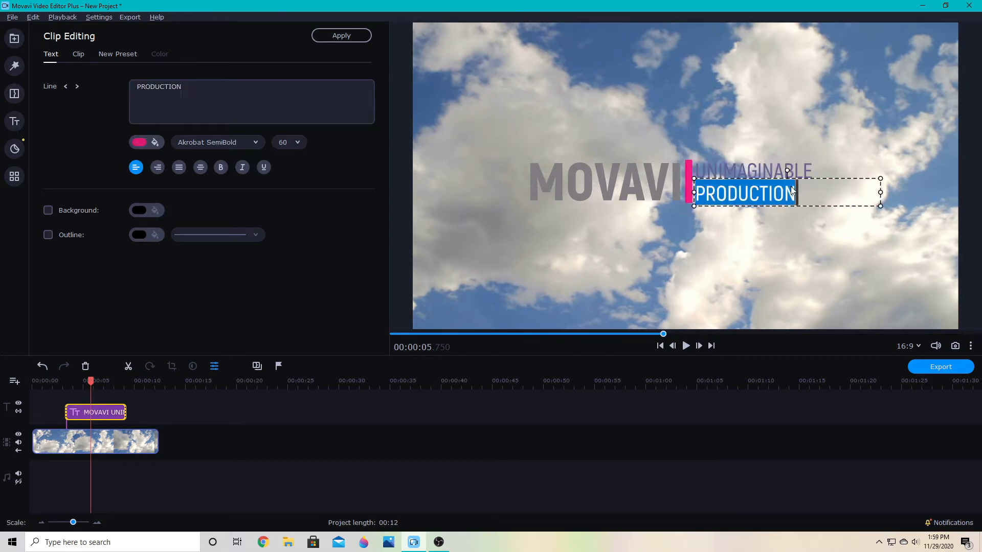
click(139, 141)
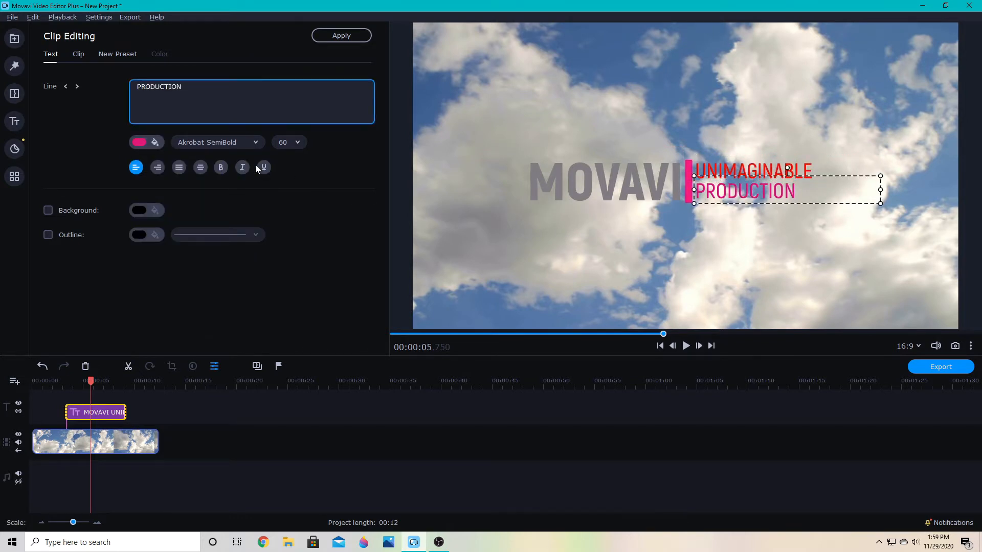
click(138, 142)
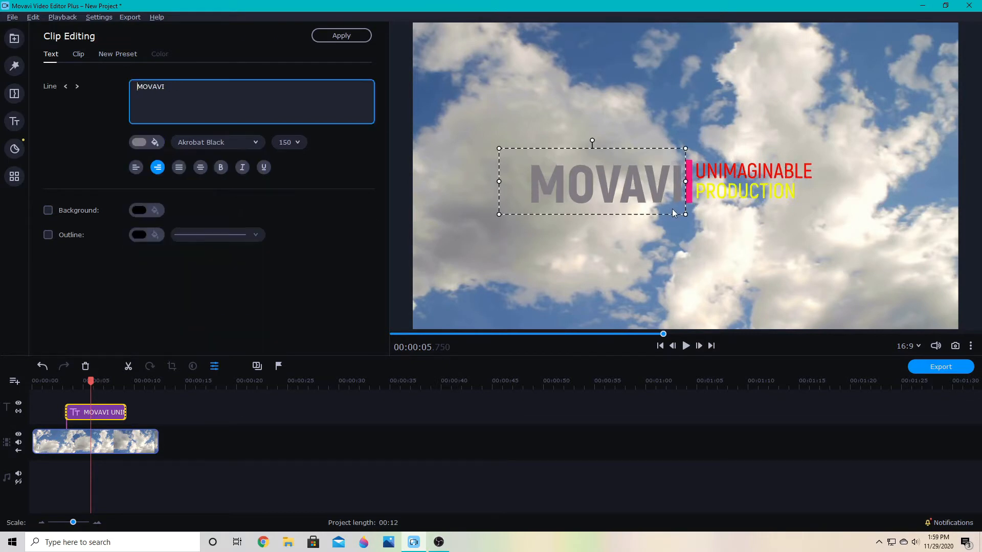
Colour the title's vertical divider bar orange
click(79, 54)
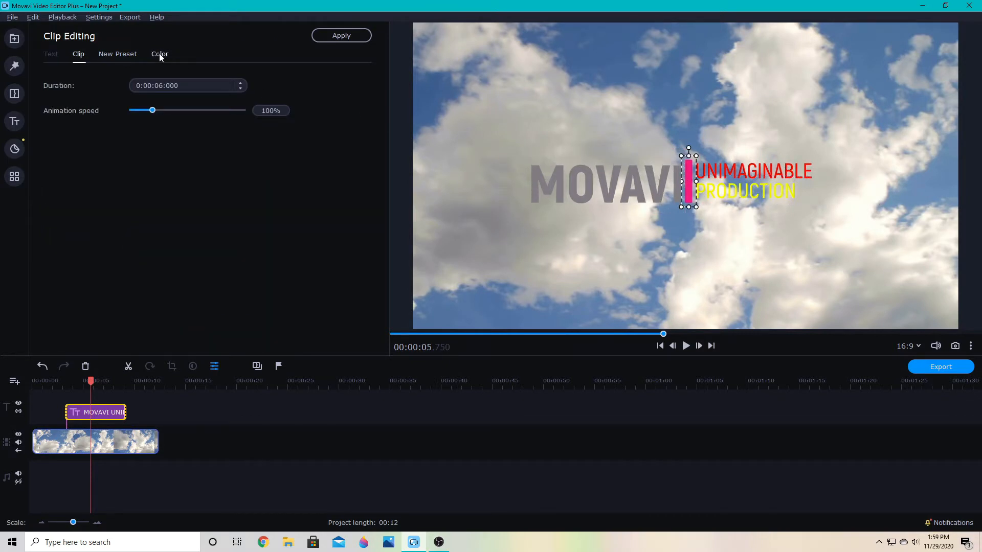
click(159, 54)
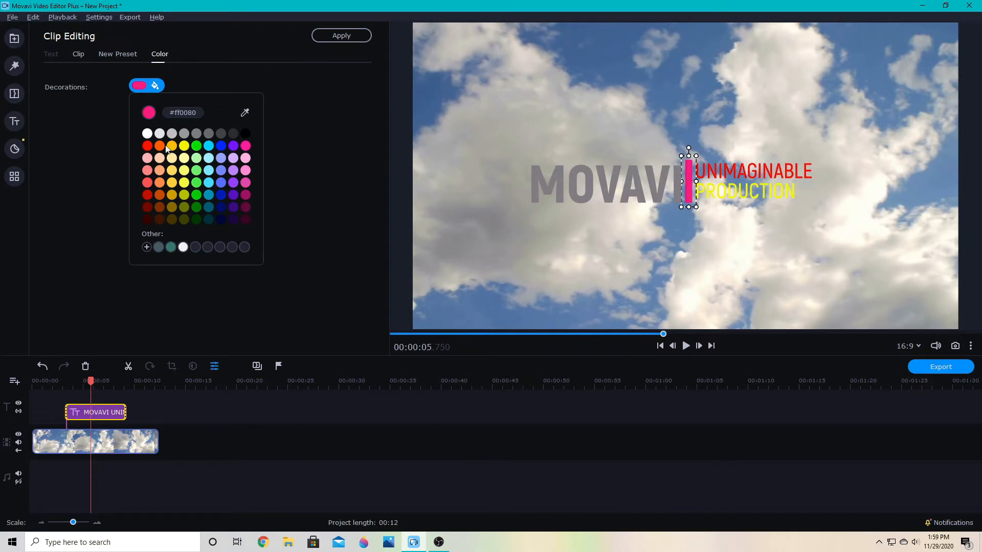
click(78, 54)
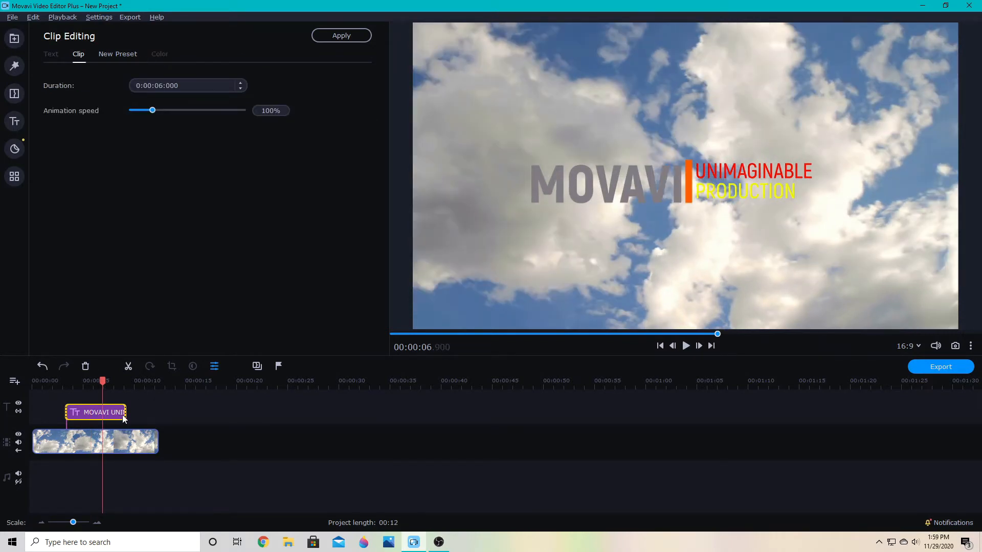
Return the playhead to the start and preview the repositioned 10.2-second MOVAVI title
click(13, 122)
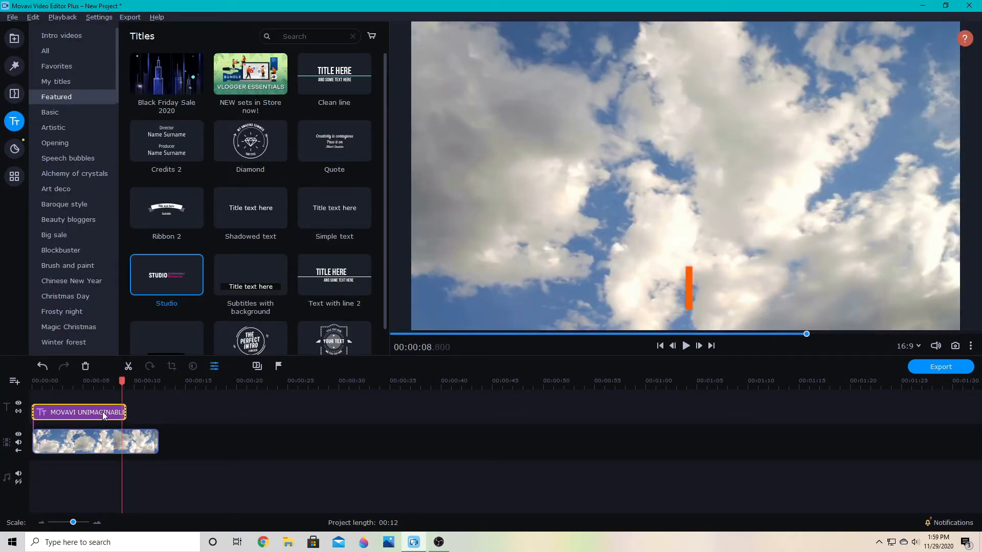
mouse_move(117, 421)
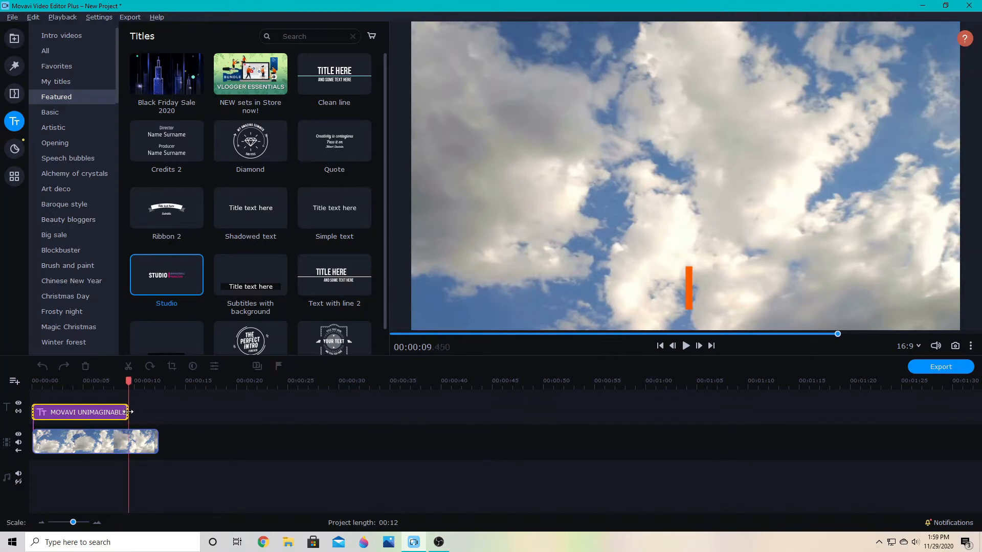
click(660, 345)
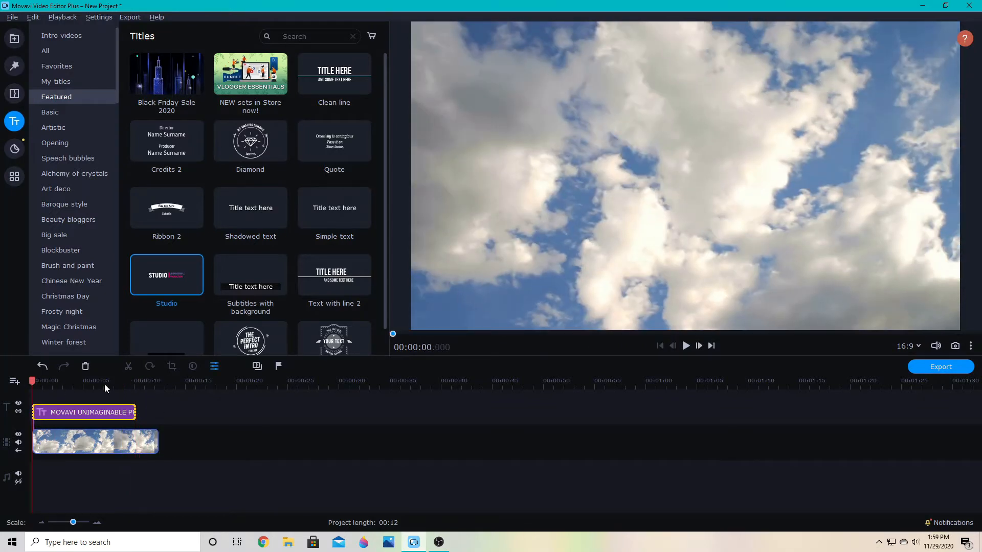
click(686, 345)
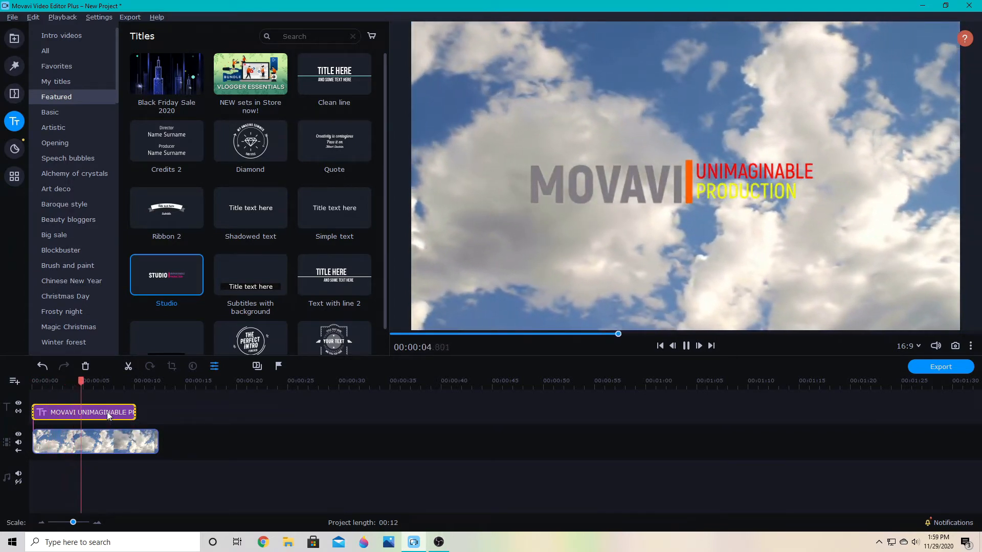
double_click(84, 412)
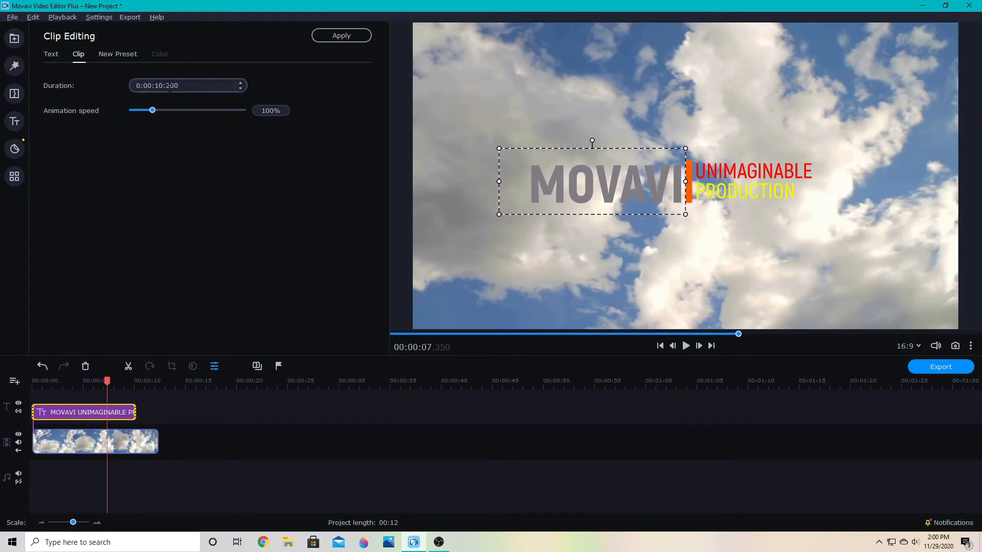
mouse_move(153, 112)
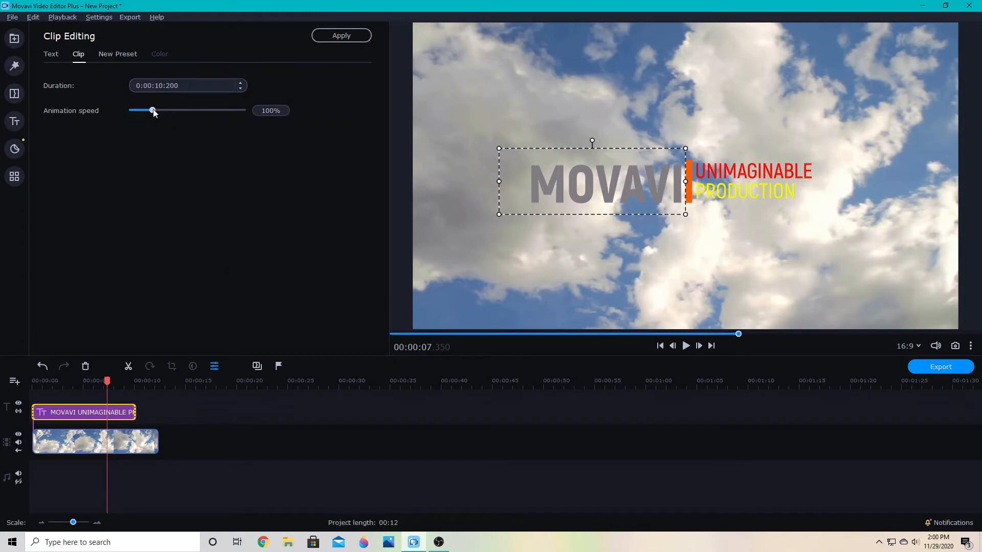
Set the MOVAVI title's animation speed to 500%, apply it and play the project back
drag(152, 110, 244, 110)
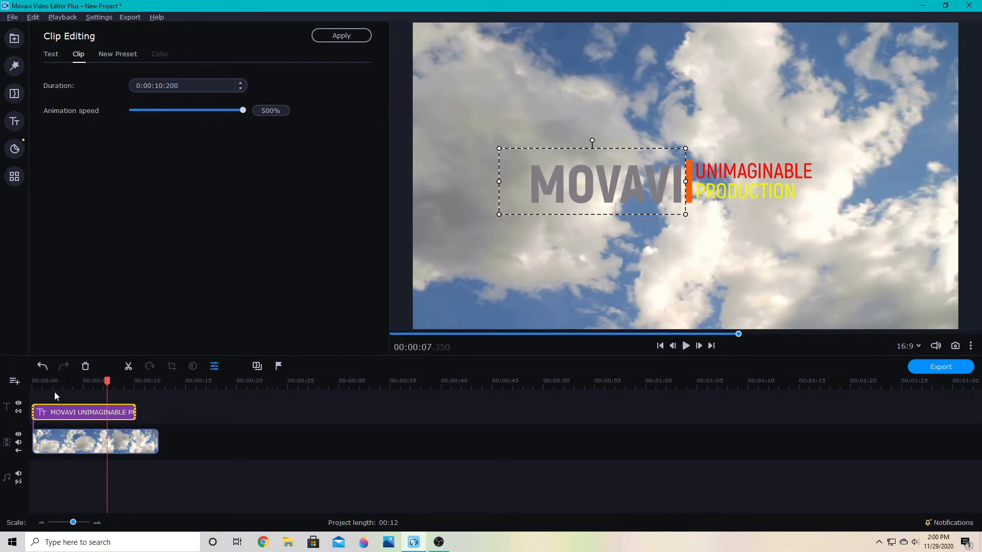
click(13, 122)
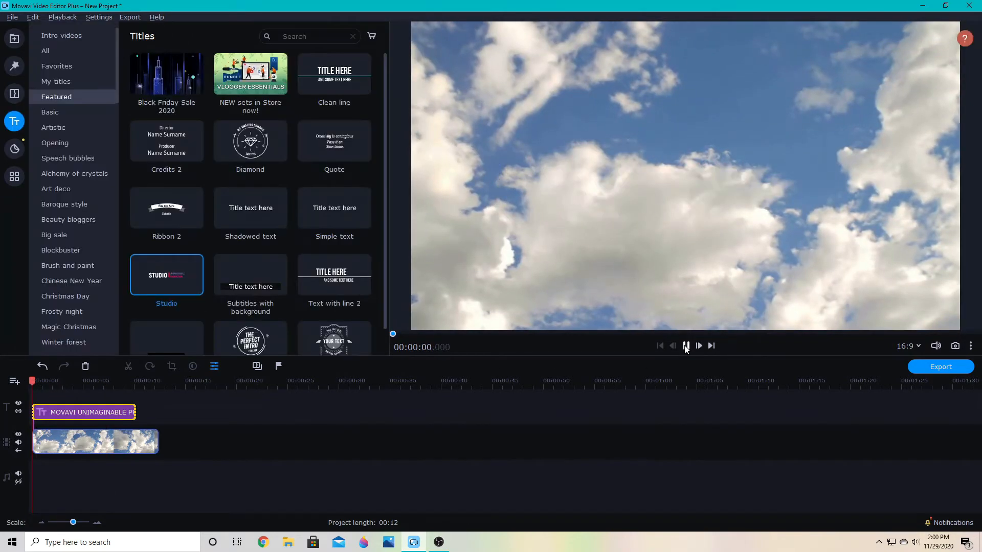
click(698, 345)
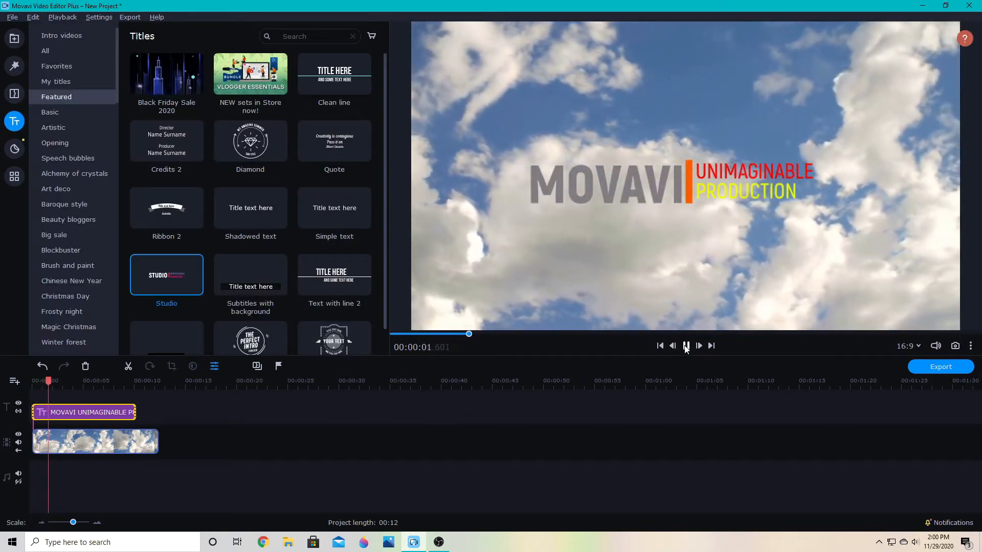
click(685, 344)
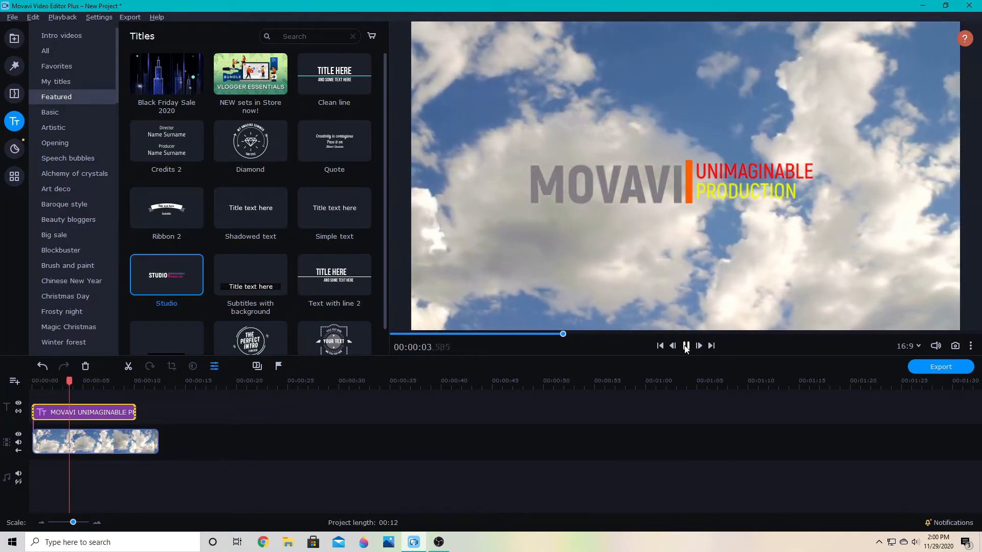
click(685, 345)
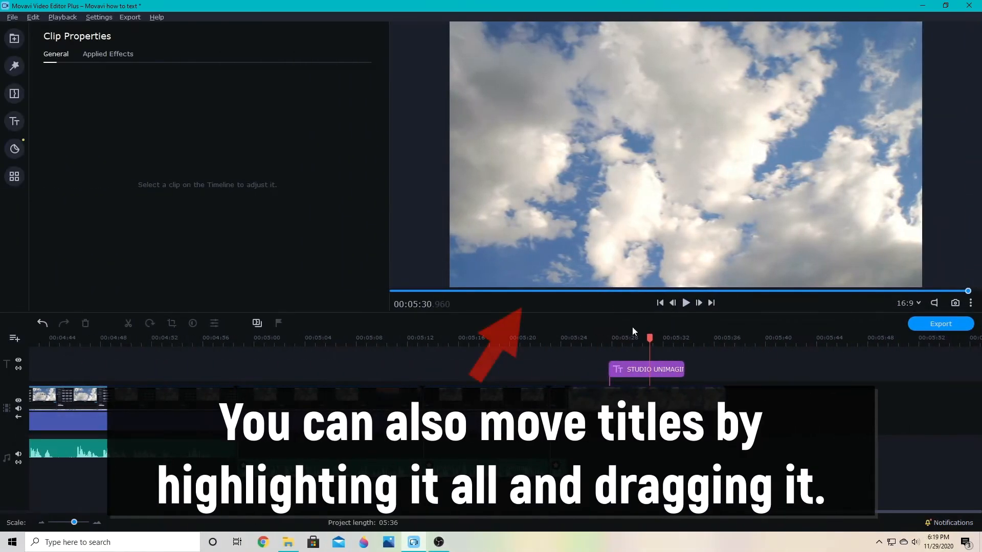
double_click(645, 369)
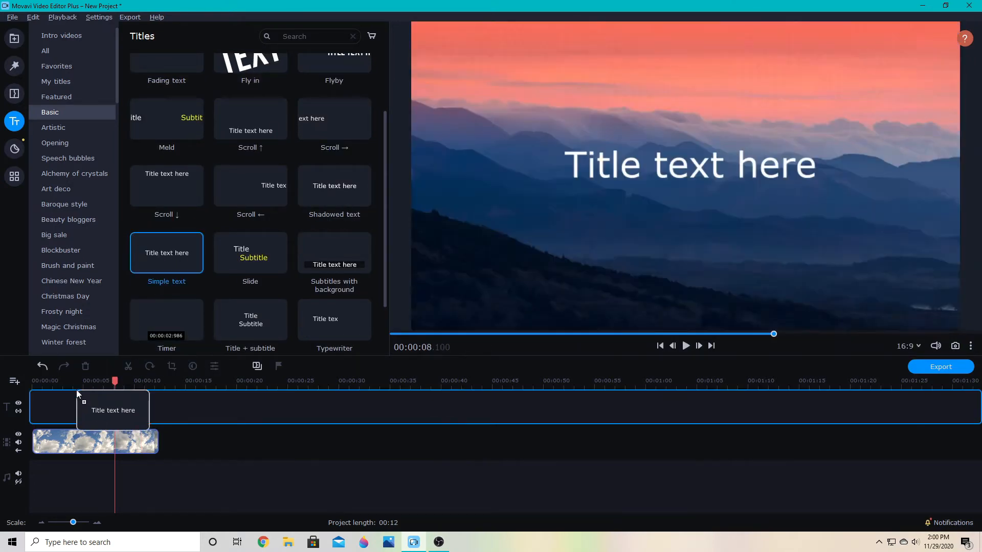
Make the new simple-text title read C BULLOCK in black
double_click(78, 412)
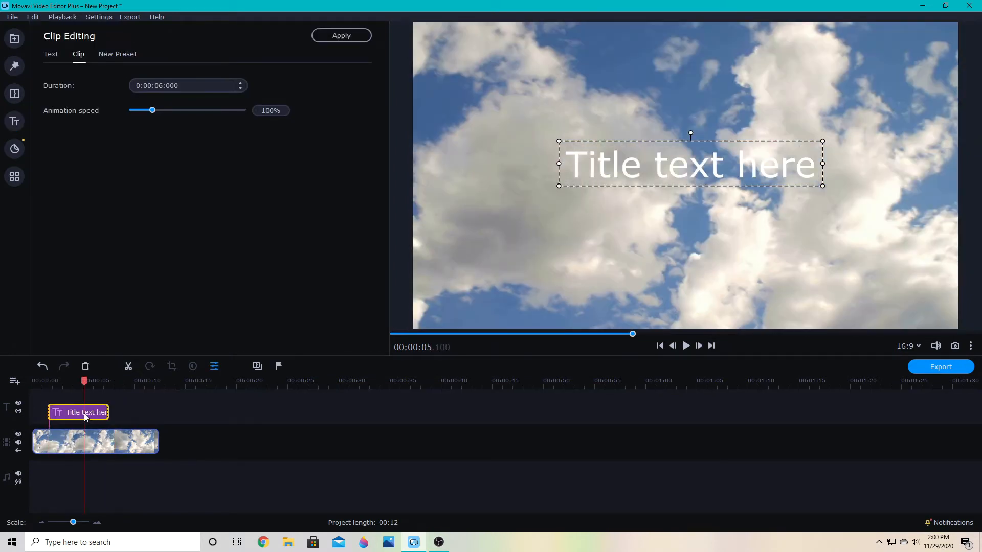
click(52, 54)
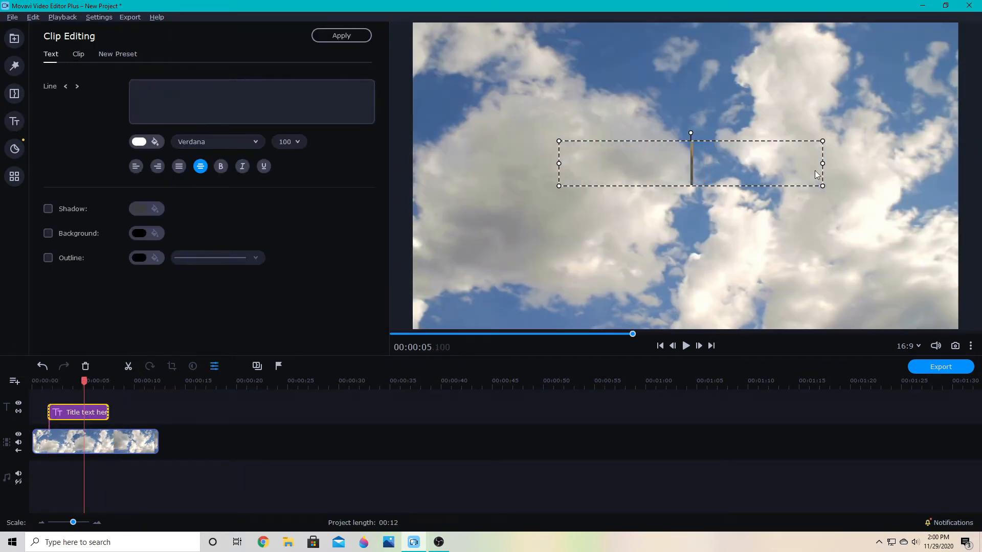
text(C BUL)
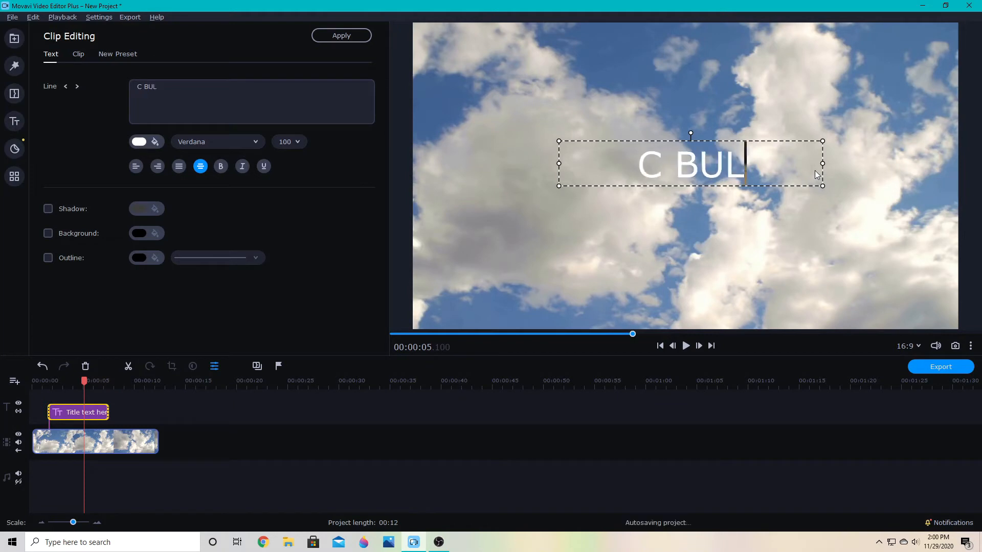
text(LOCK)
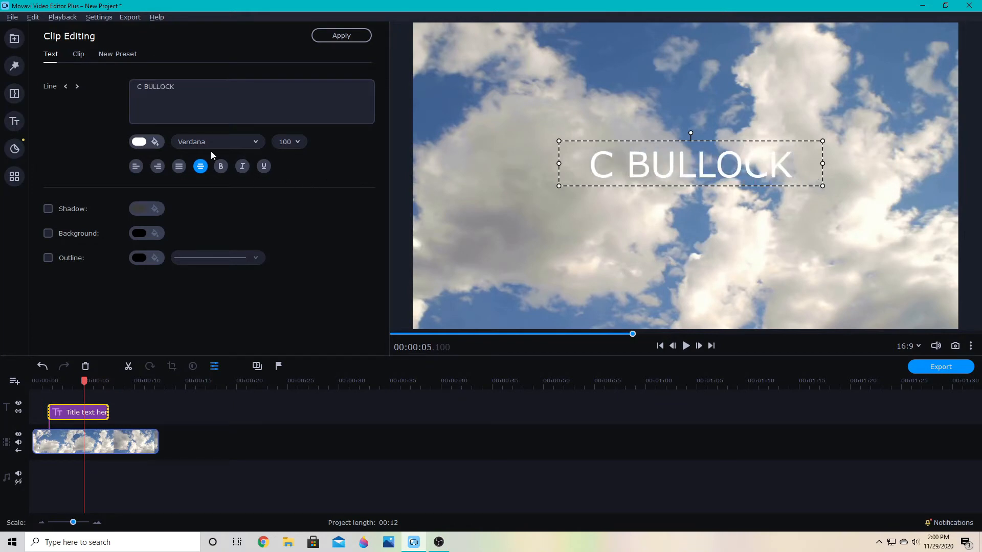
click(140, 141)
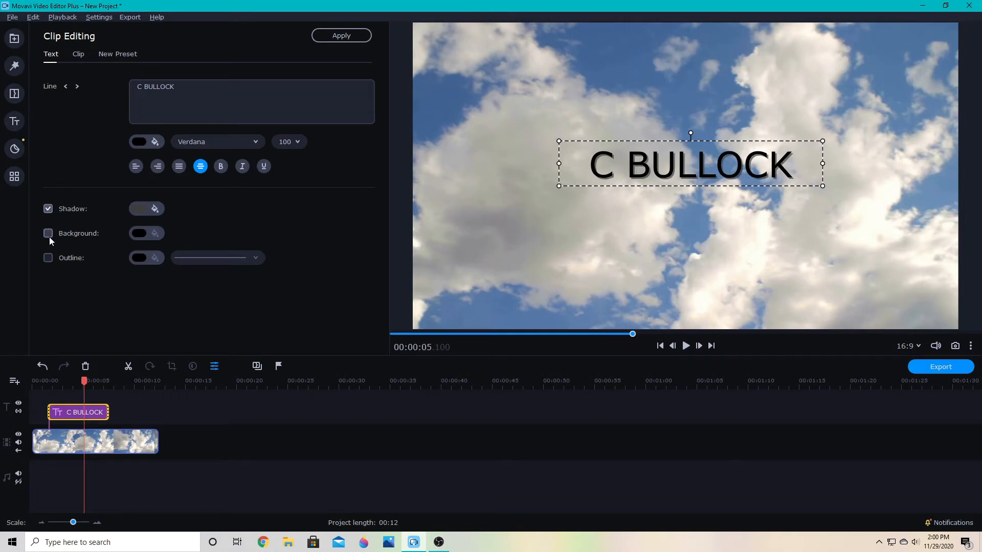
click(48, 233)
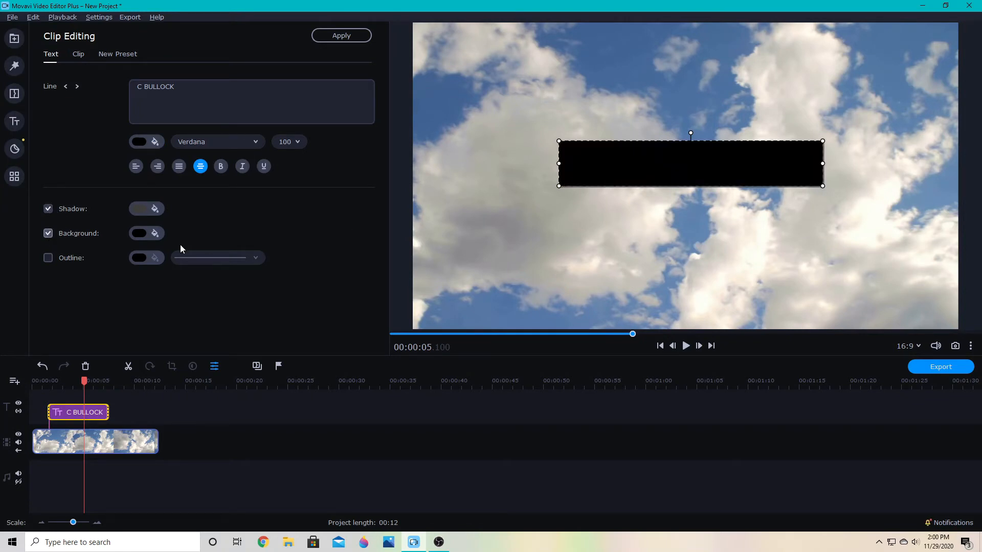
click(154, 233)
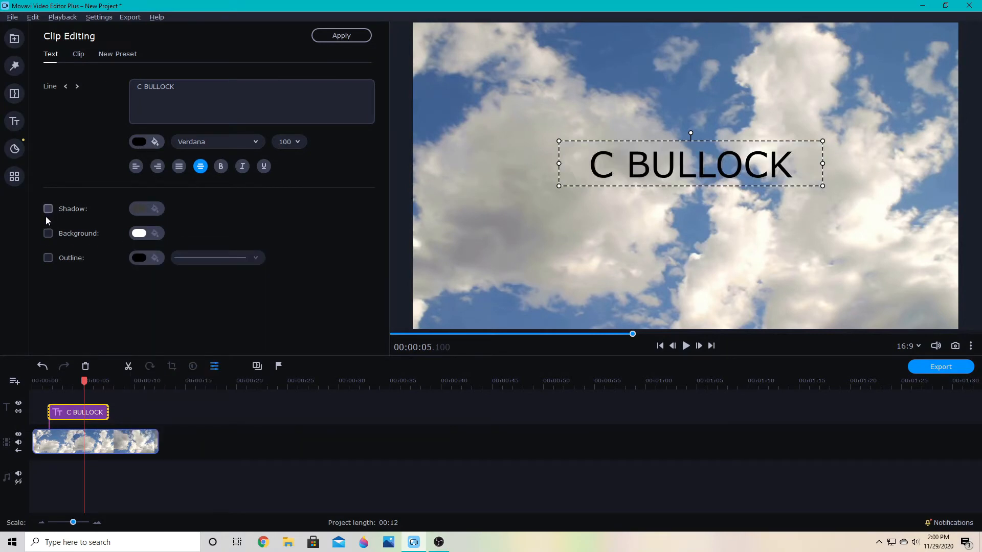
click(256, 258)
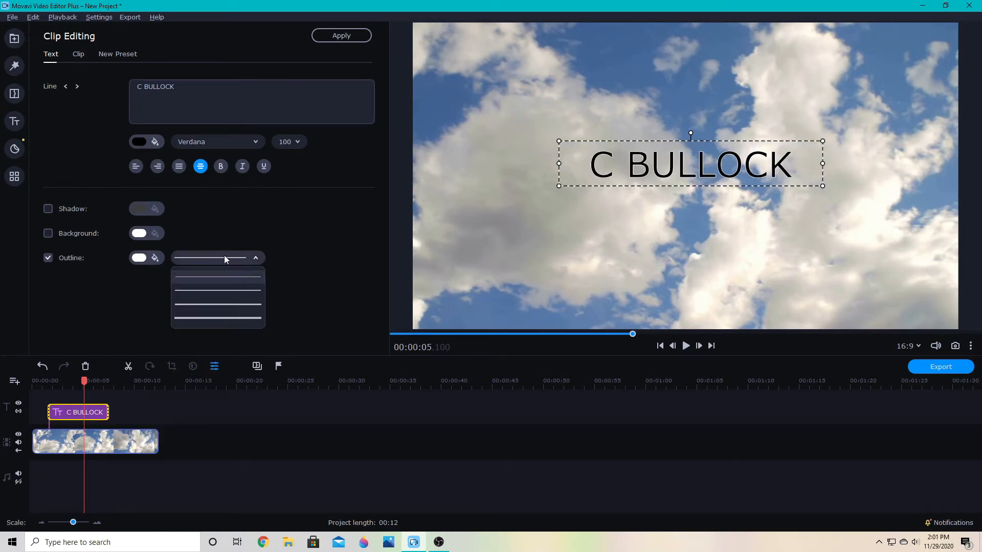
Set the C BULLOCK title's font to Akrobat ExtraBold
click(217, 141)
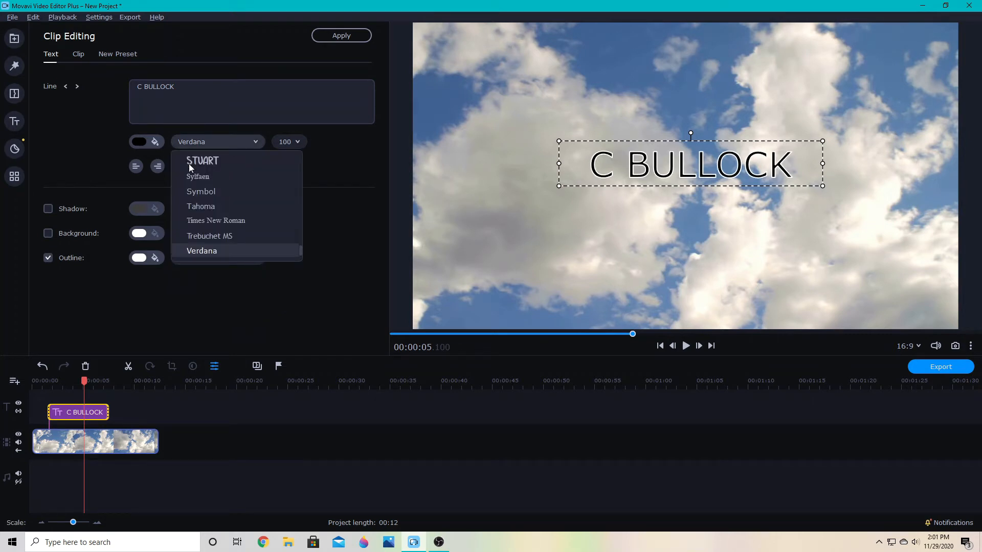
scroll(up, 3)
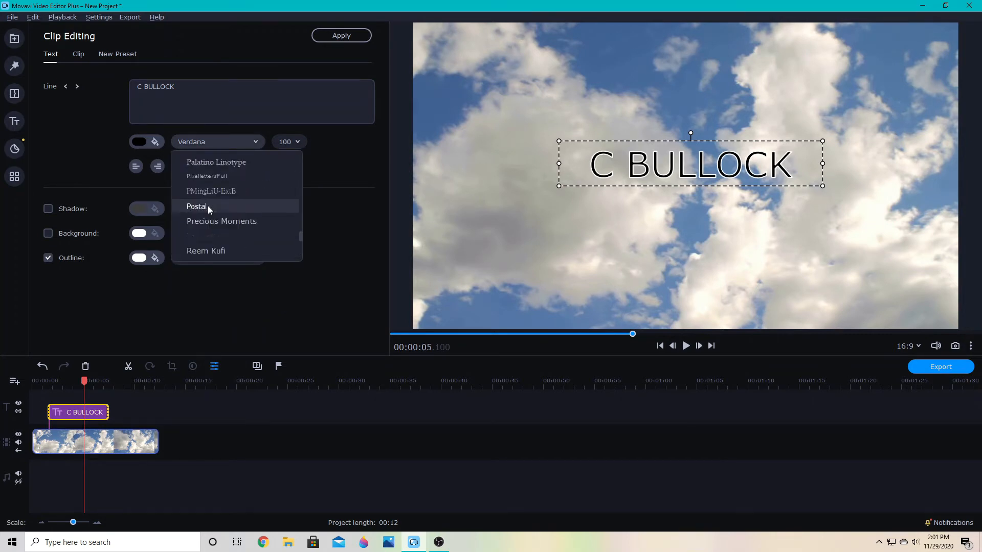
scroll(up, 3)
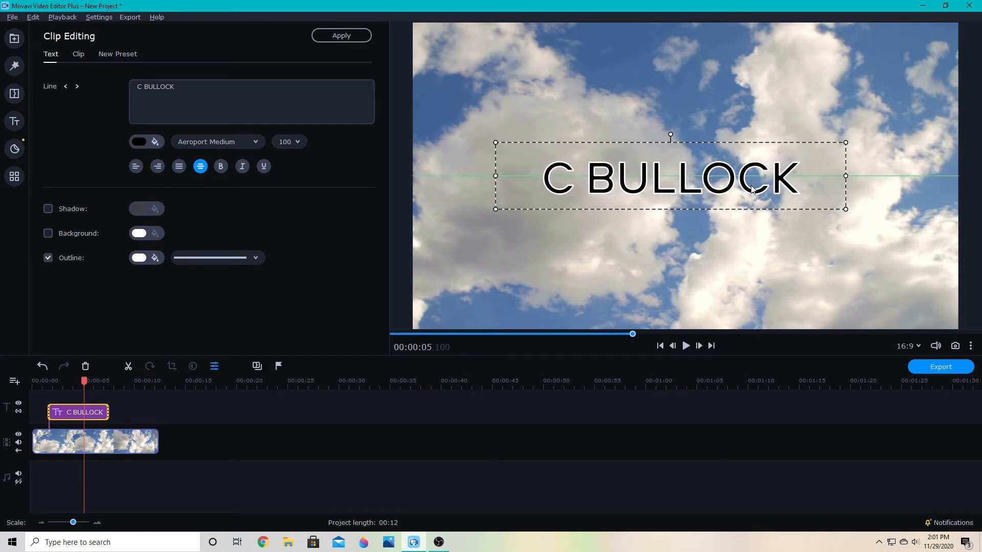
click(216, 141)
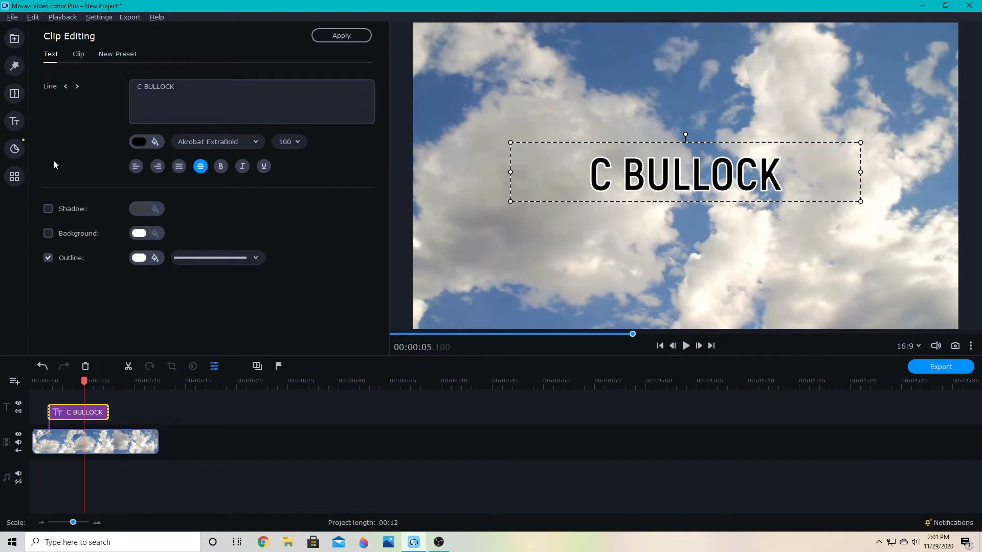
Apply the Easy Rightward animation to the C BULLOCK title and play it back
click(14, 177)
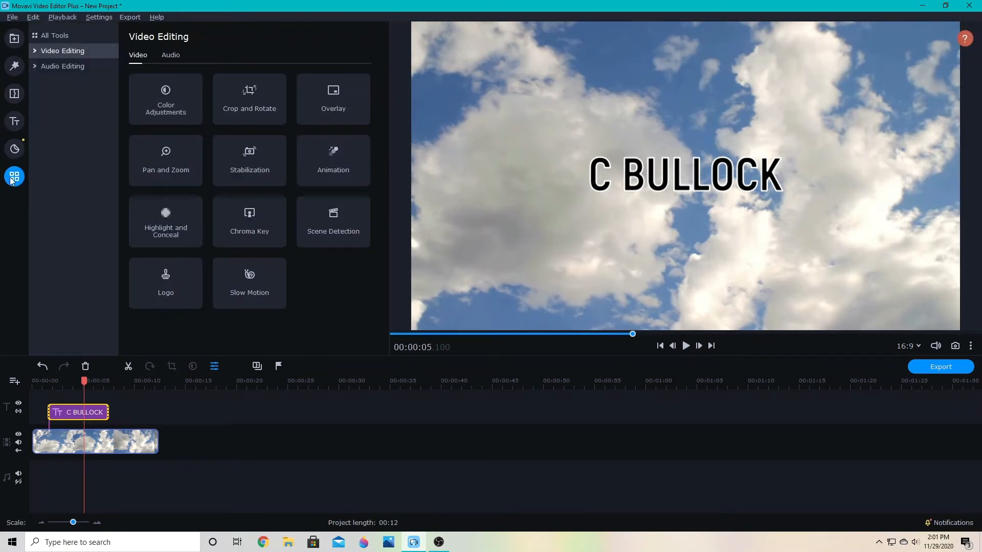
mouse_move(33, 55)
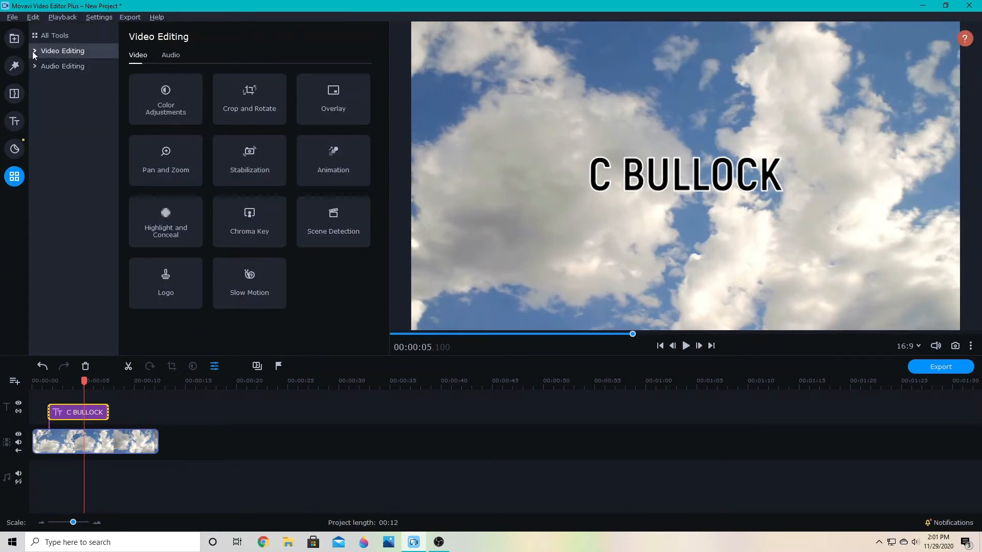
click(333, 161)
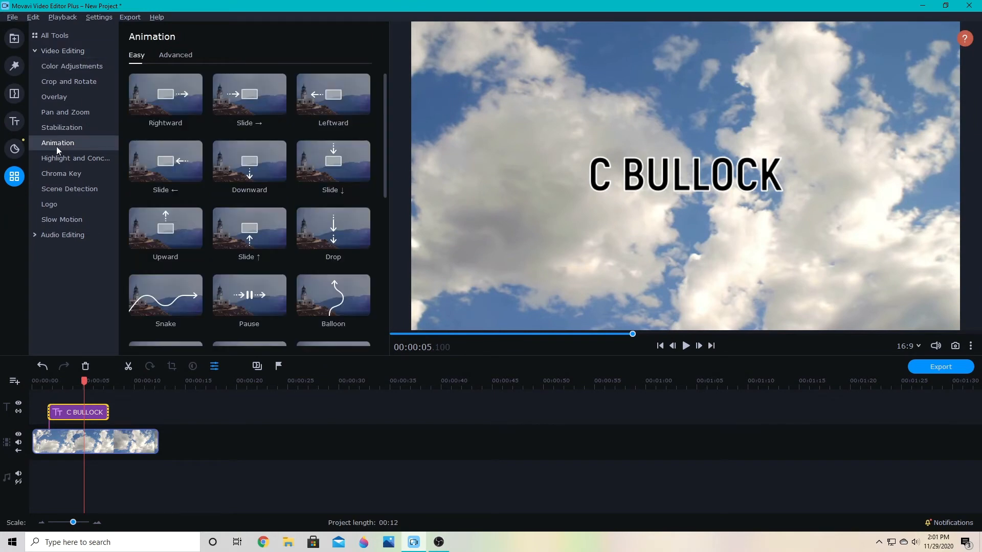
mouse_move(165, 100)
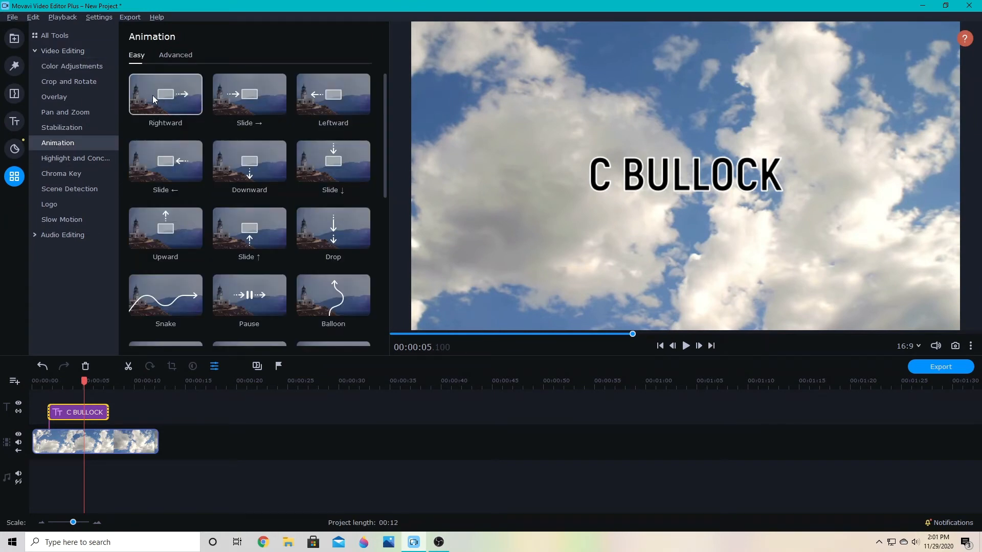
mouse_move(249, 94)
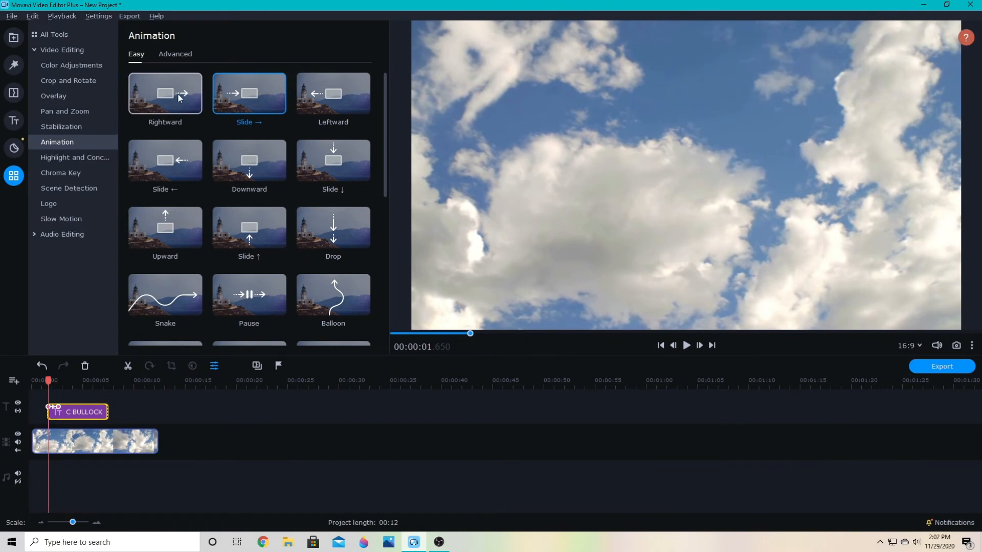
click(164, 93)
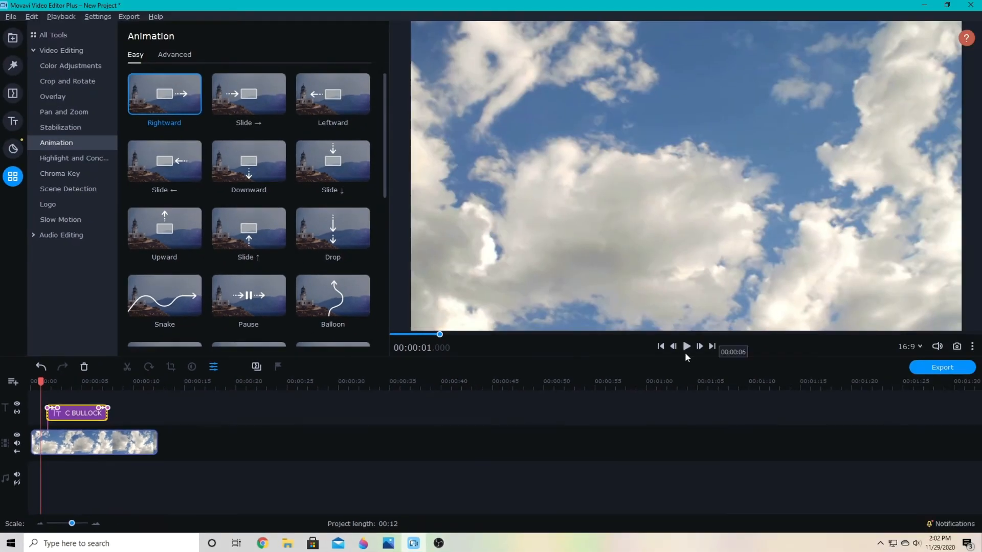
click(685, 346)
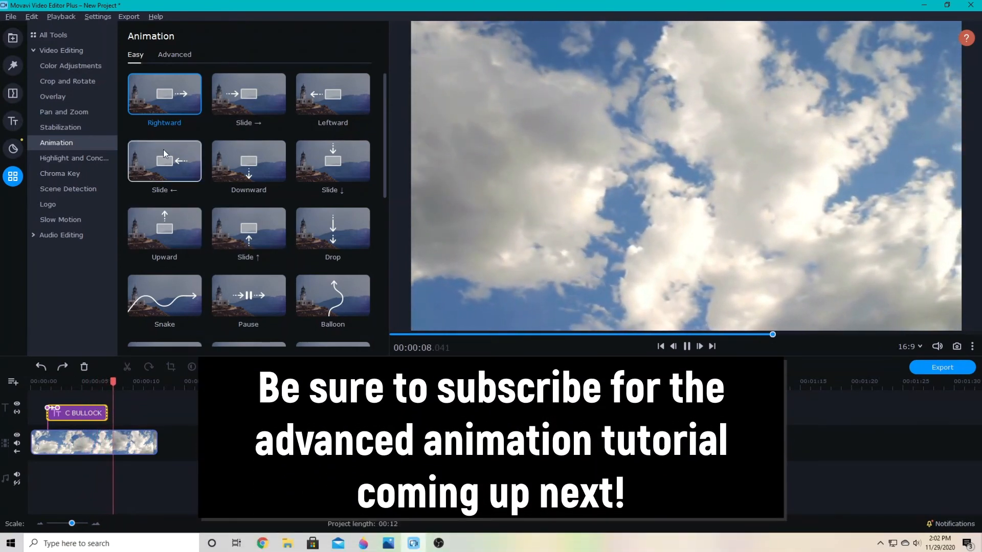
click(174, 54)
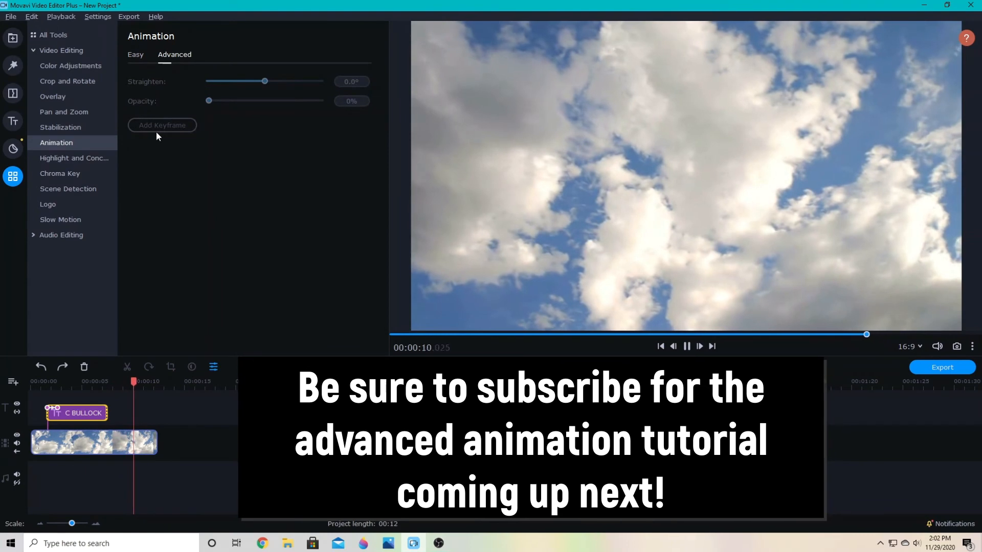
click(135, 54)
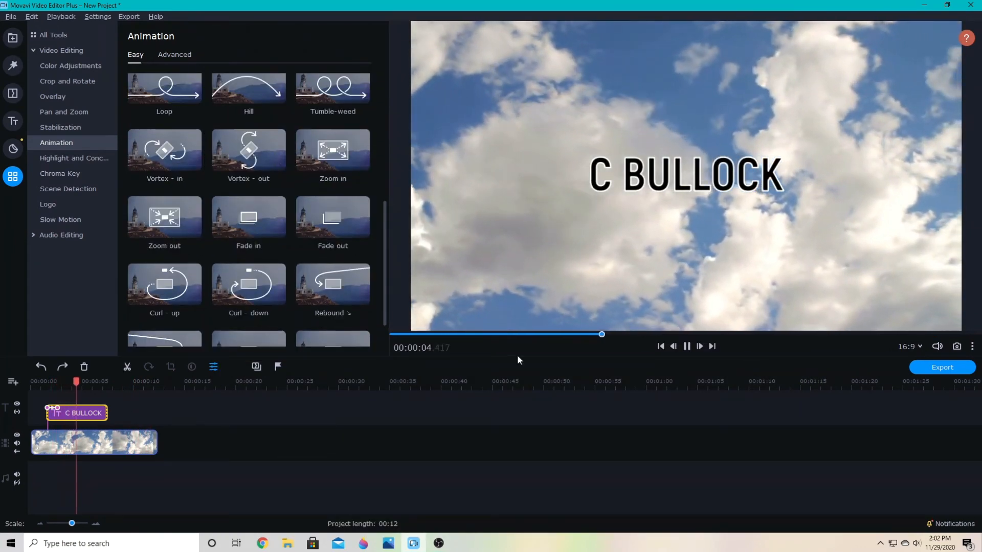
click(685, 347)
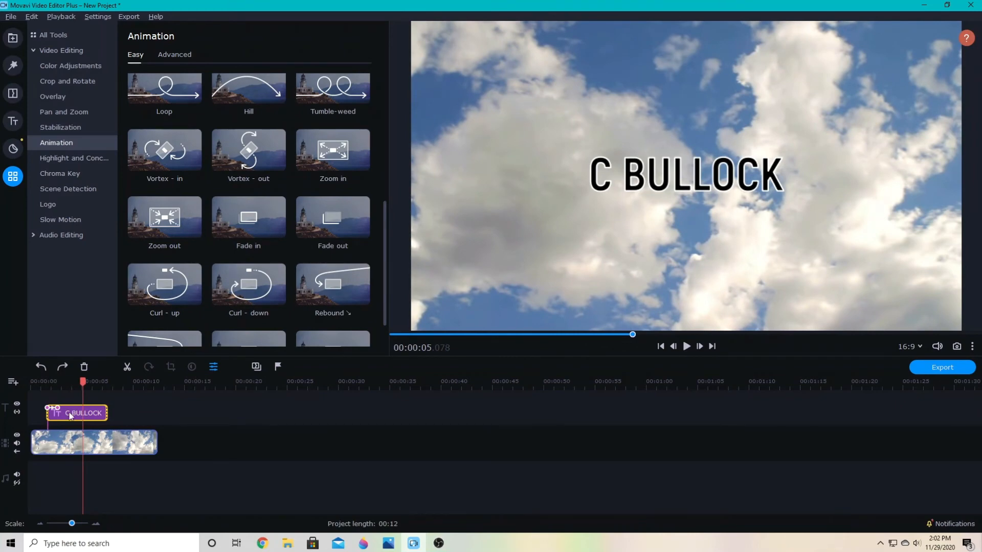
double_click(74, 412)
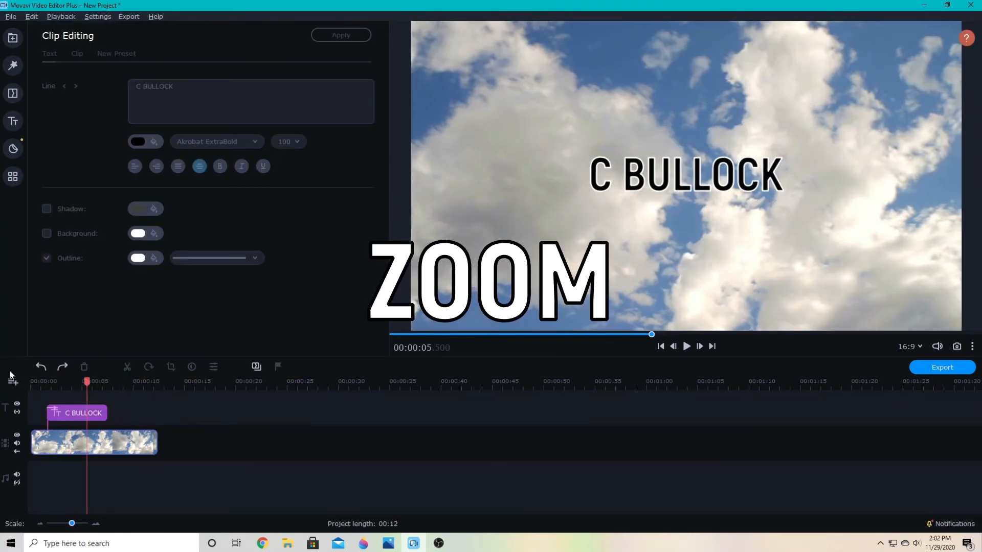
click(14, 177)
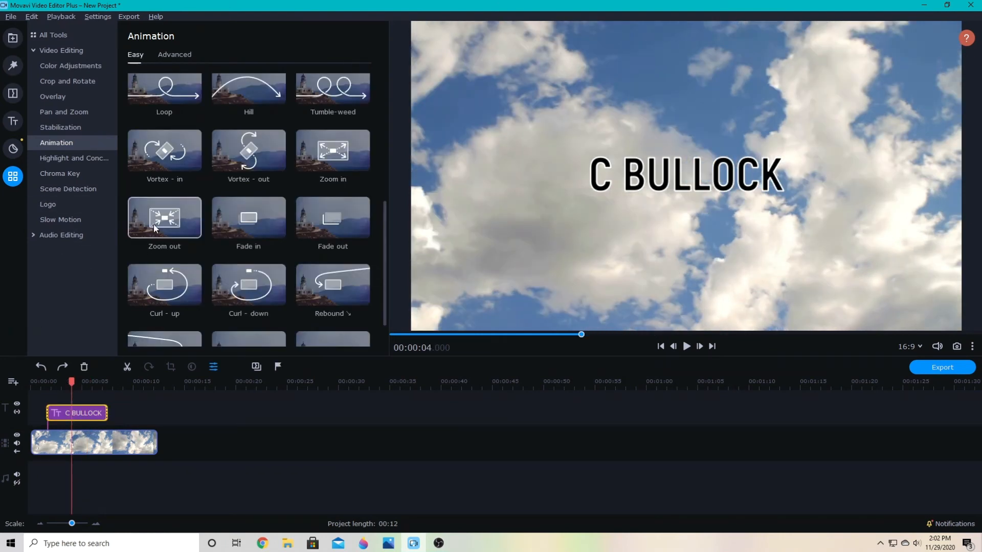
mouse_move(68, 350)
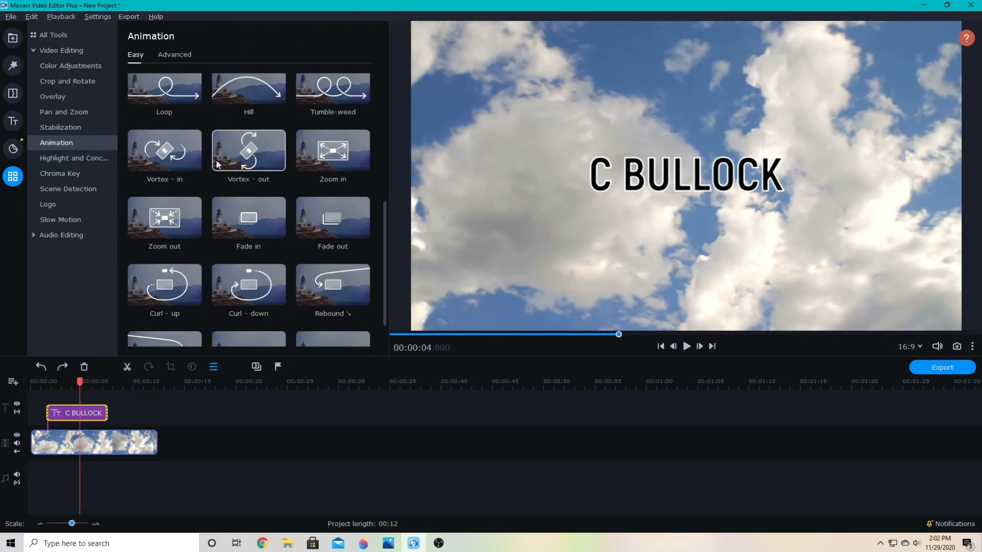
Try the Vortex-in animation on the title, preview it and undo it
click(164, 151)
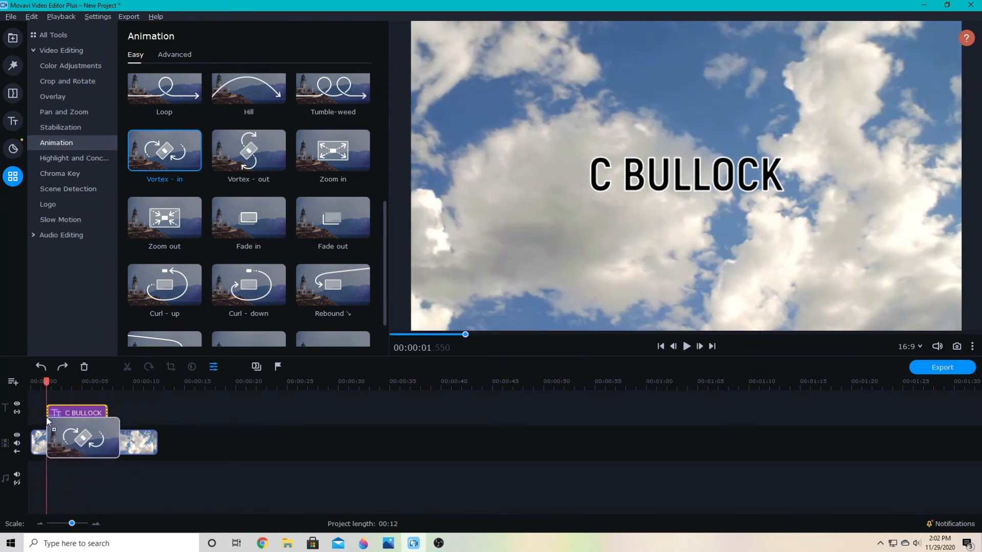
click(686, 345)
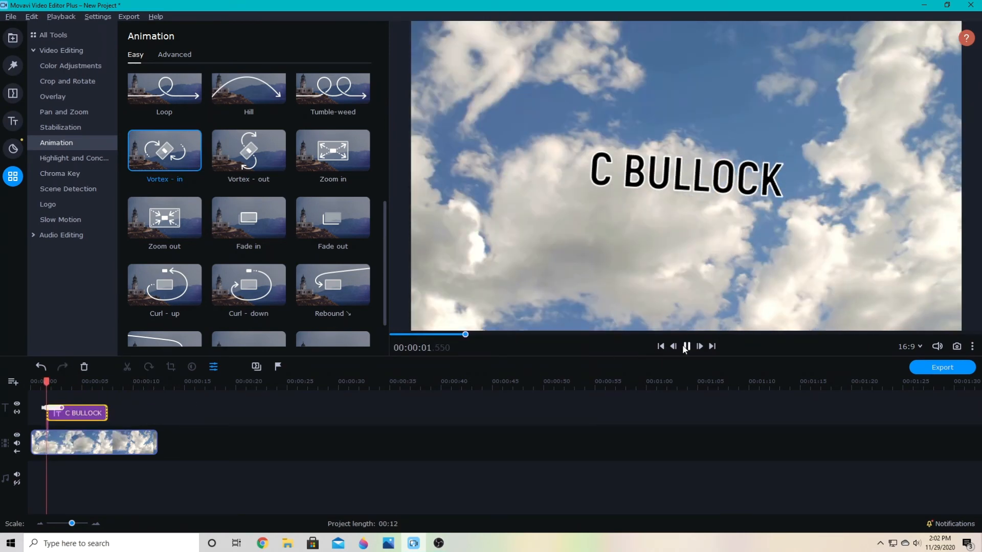
click(685, 346)
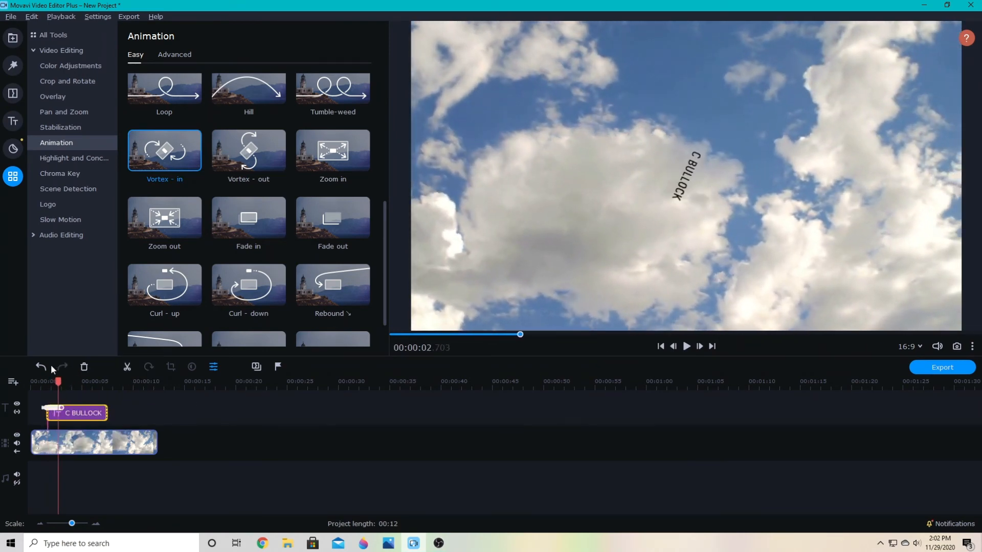
click(248, 216)
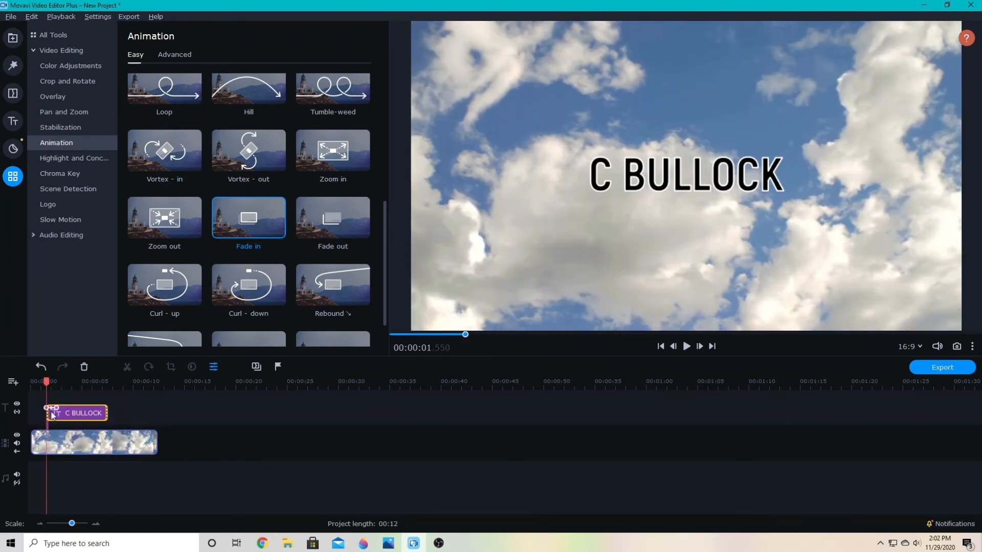
Add Fade in and Fade out, then give the title the Boost animation and preview it
click(333, 218)
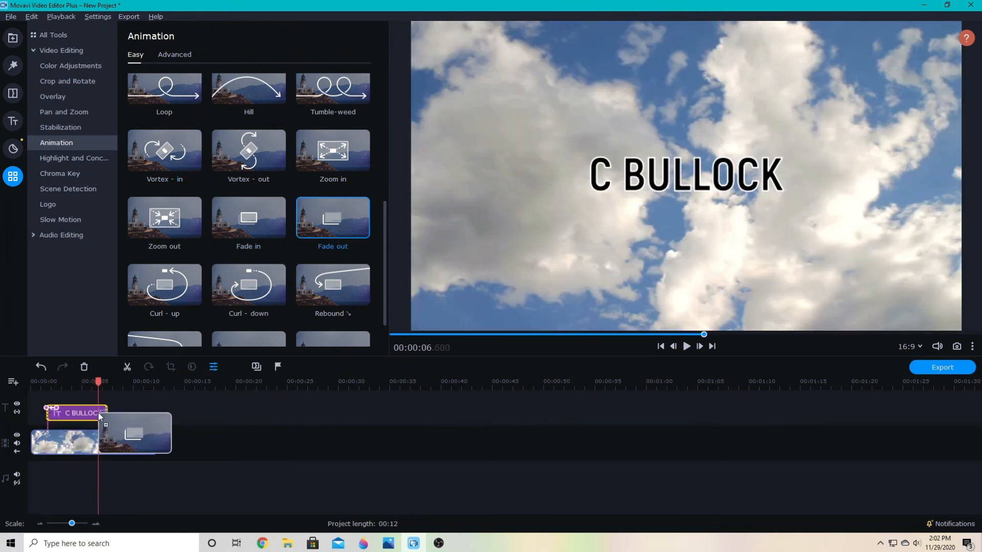
click(40, 367)
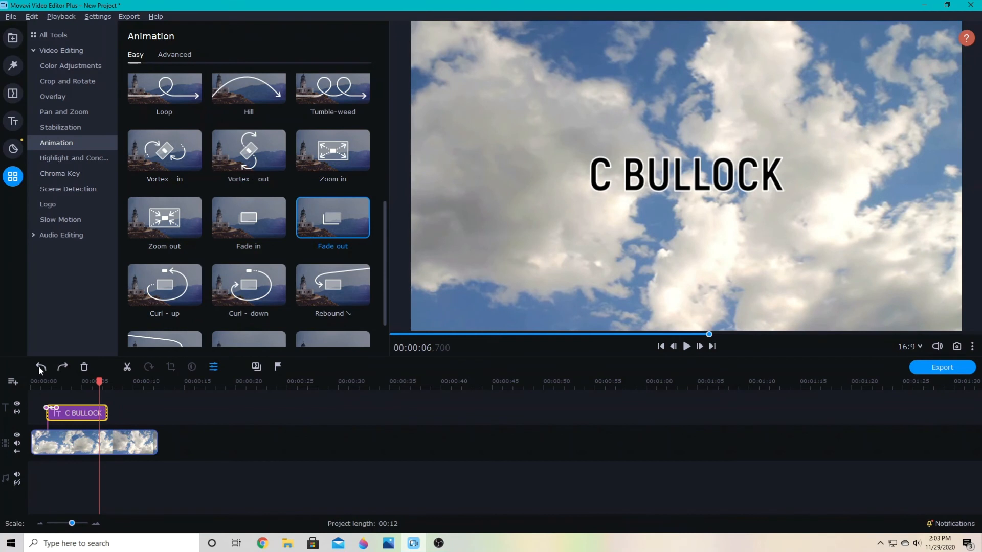
scroll(down, 3)
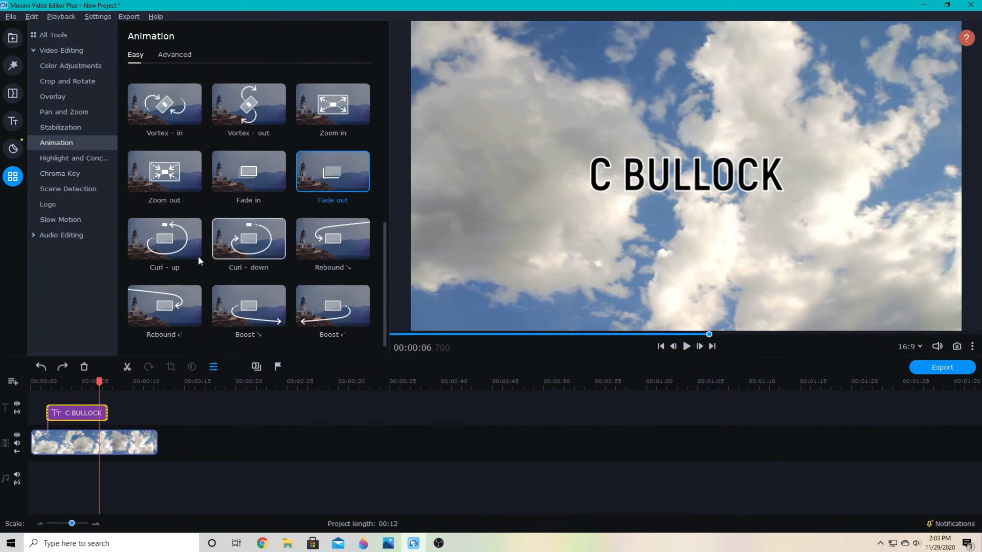
mouse_move(248, 239)
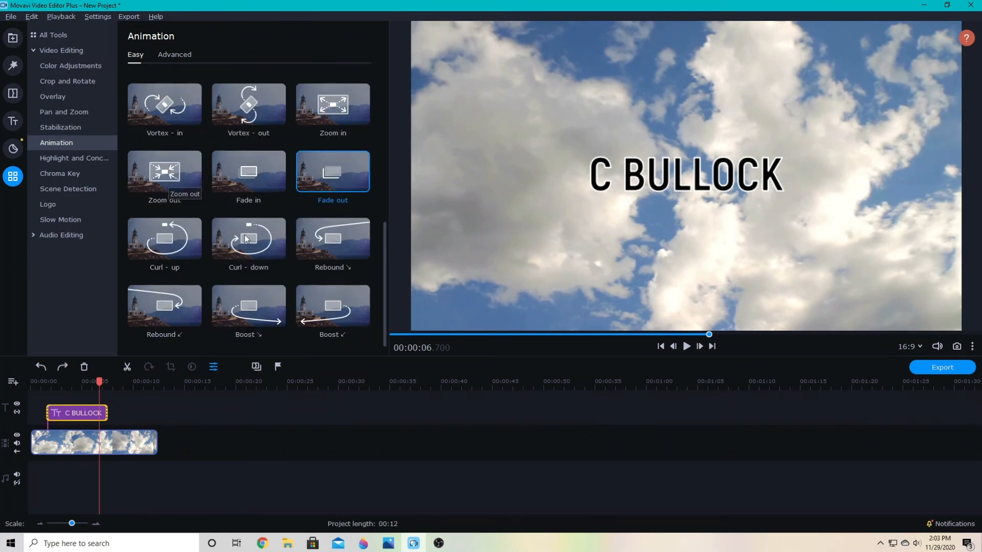
click(247, 305)
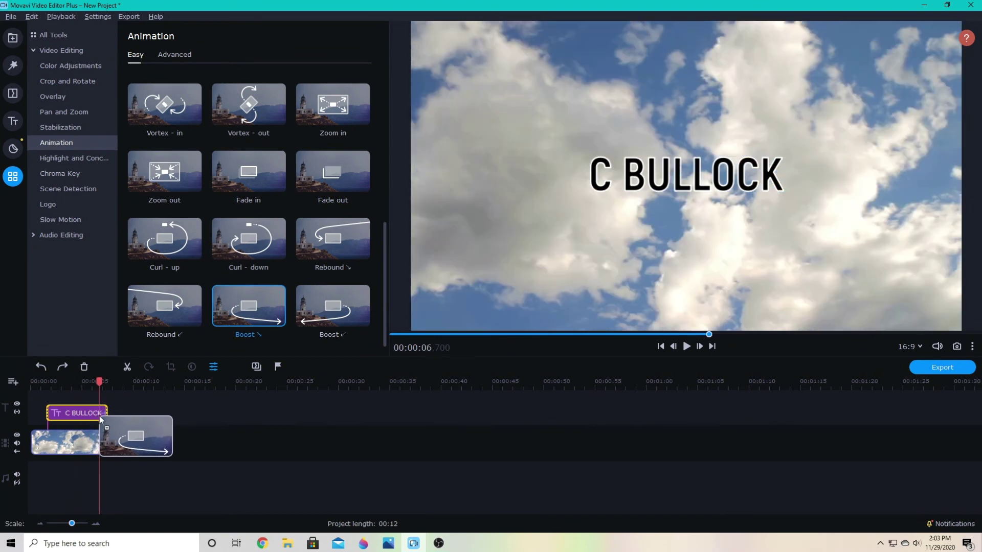
click(685, 346)
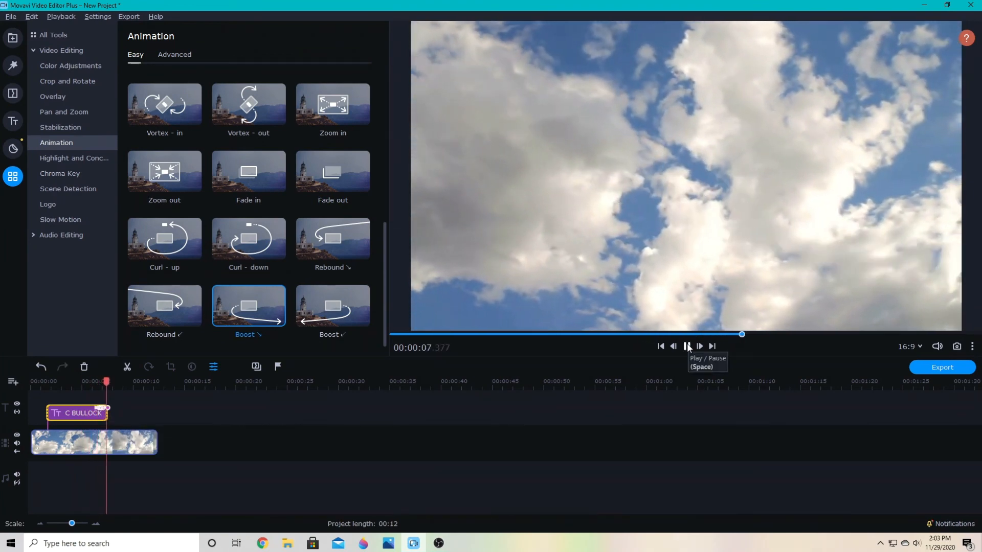
click(13, 122)
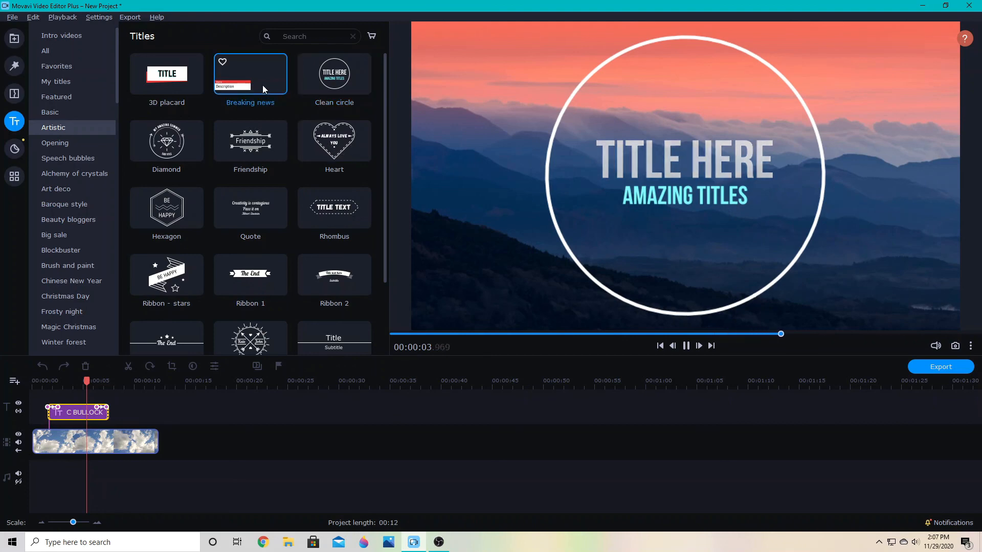
double_click(76, 412)
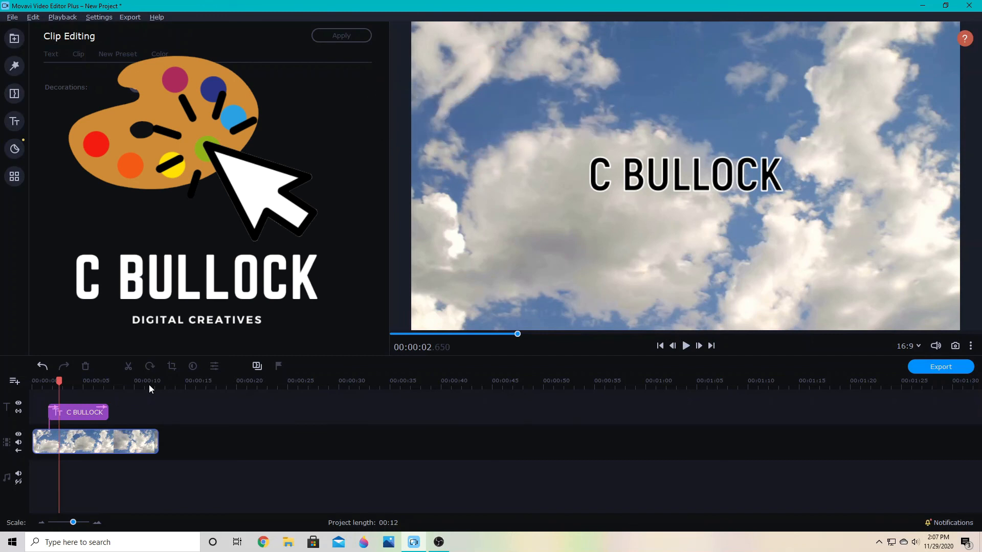
mouse_move(160, 404)
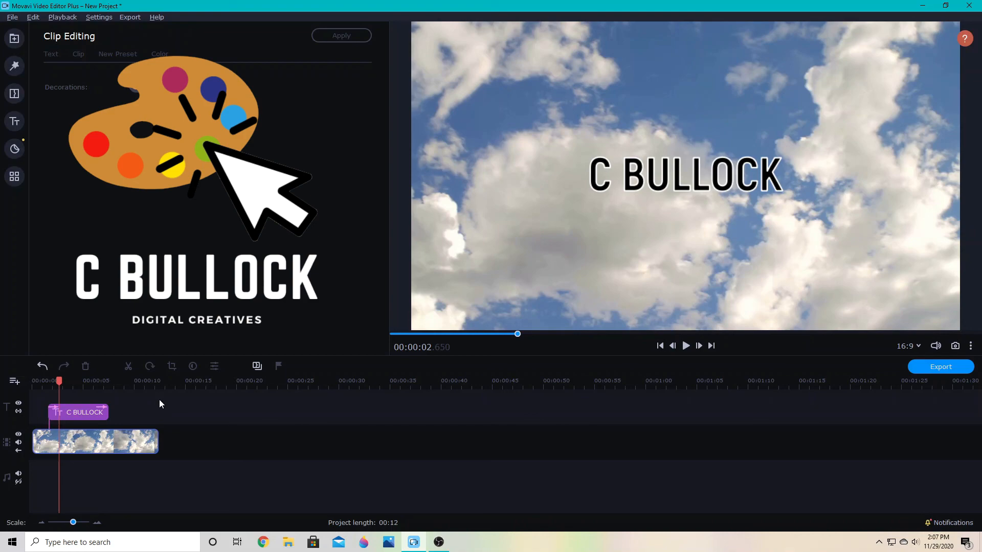